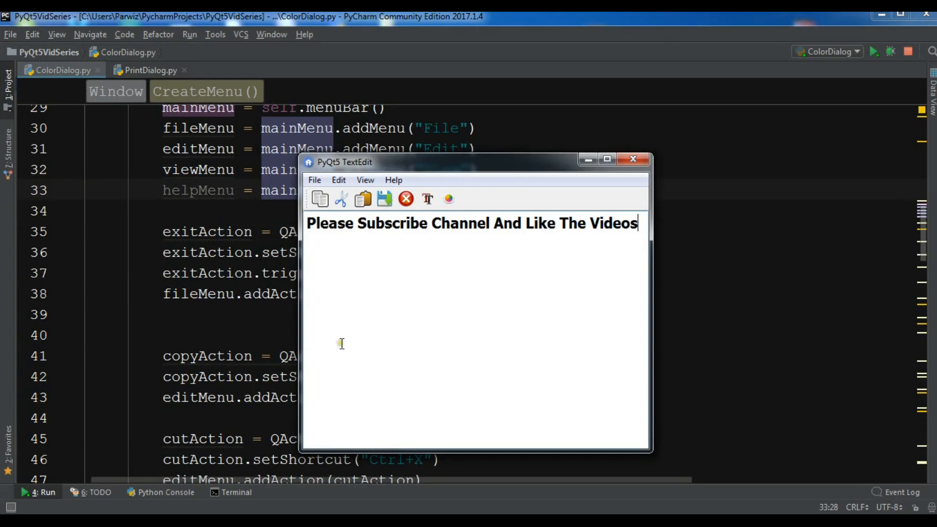
pyautogui.moveTo(467, 271)
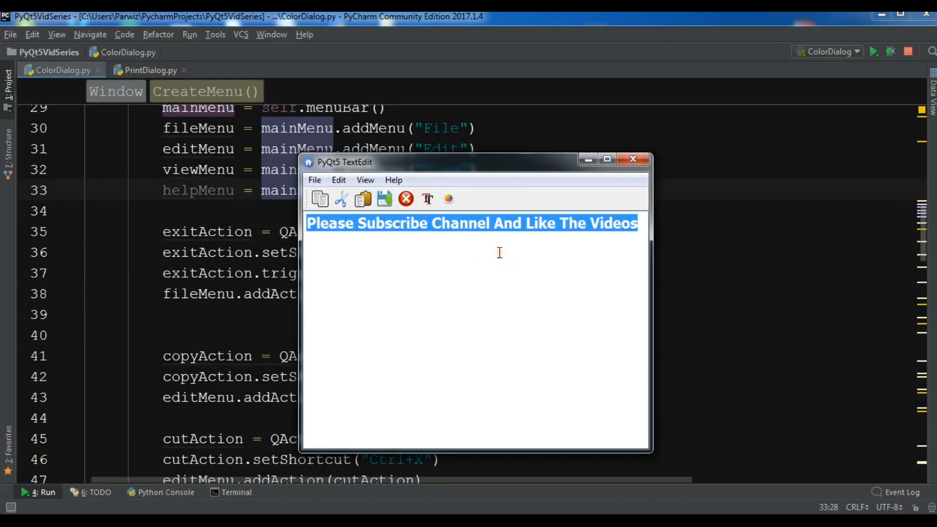
# Recolour the selected text red via the Select Color dialog, then close the editor window.
pyautogui.click(448, 199)
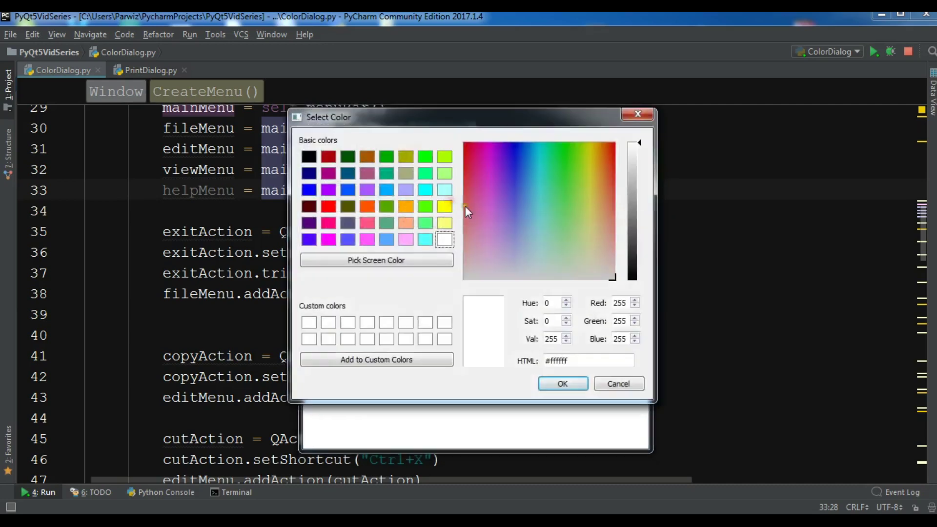
pyautogui.click(328, 206)
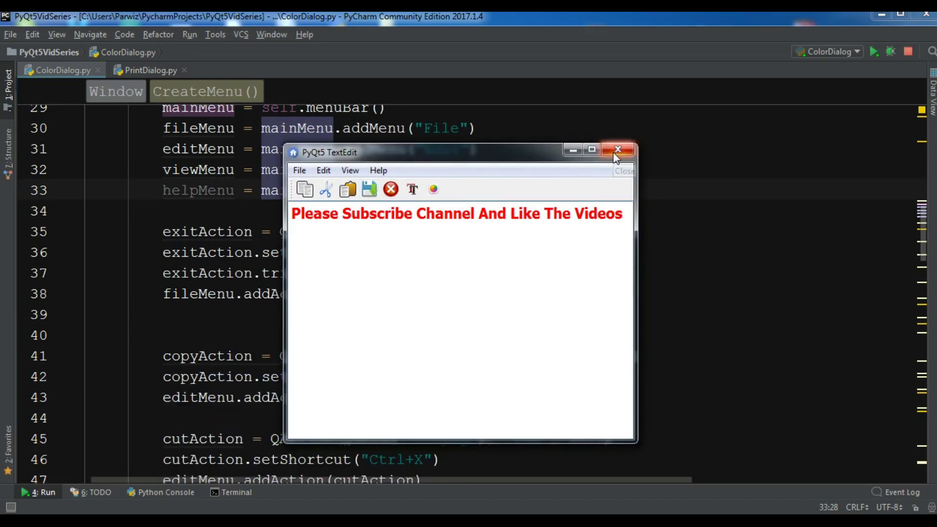
pyautogui.moveTo(617, 152)
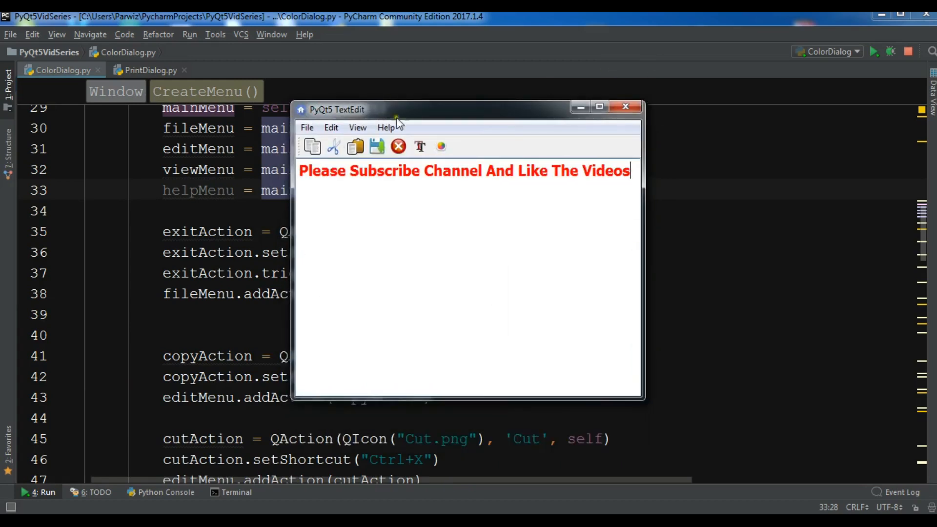
pyautogui.moveTo(397, 109); pyautogui.dragTo(382, 132)
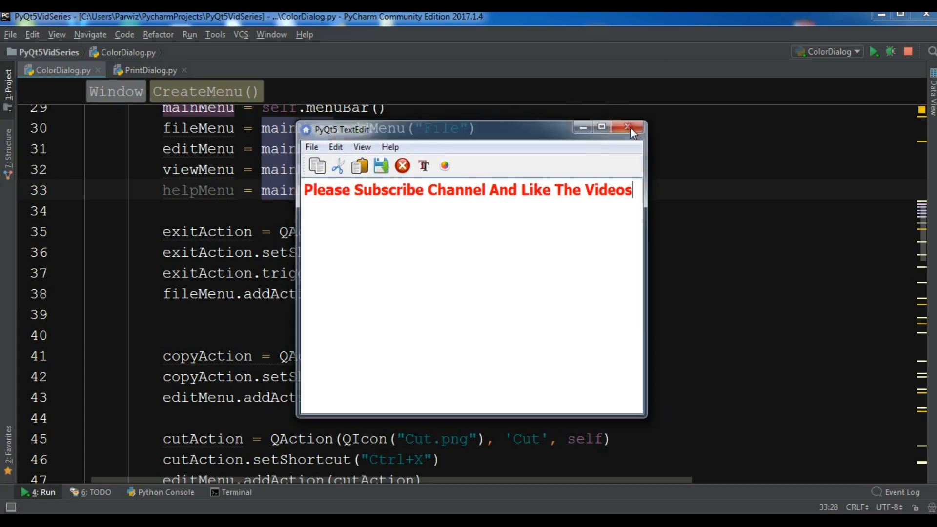
pyautogui.click(626, 129)
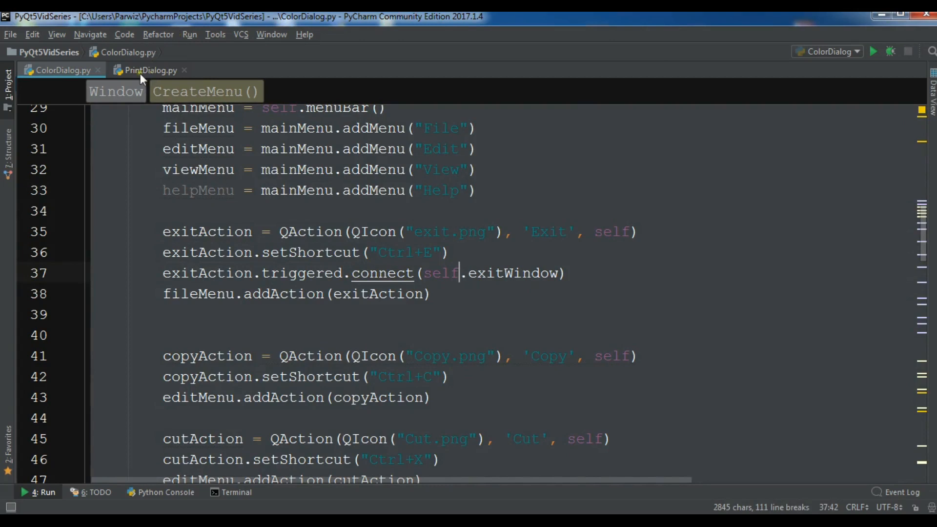
# In PrintDialog.py add 'from PyQt5.QtPrintSupport import QPrinter, QPrintDialog' after the QIcon import.
pyautogui.click(147, 70)
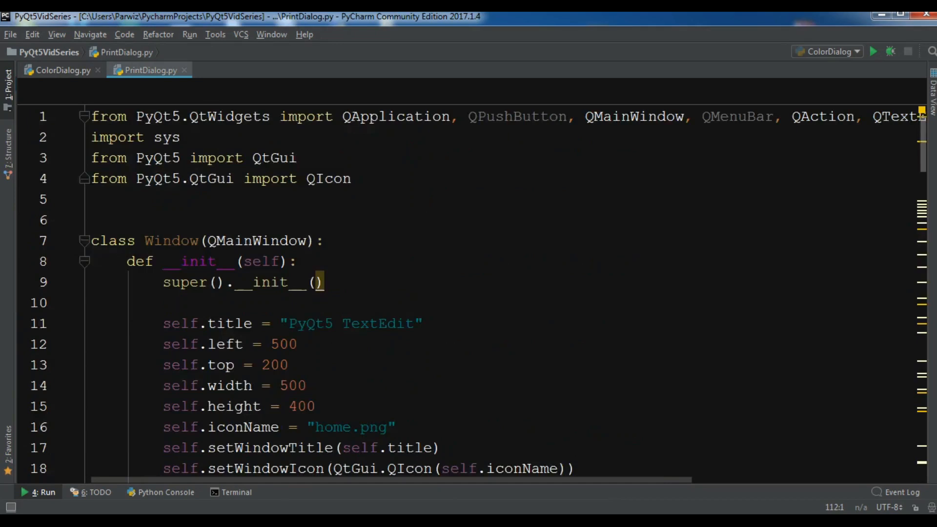
pyautogui.click(352, 179)
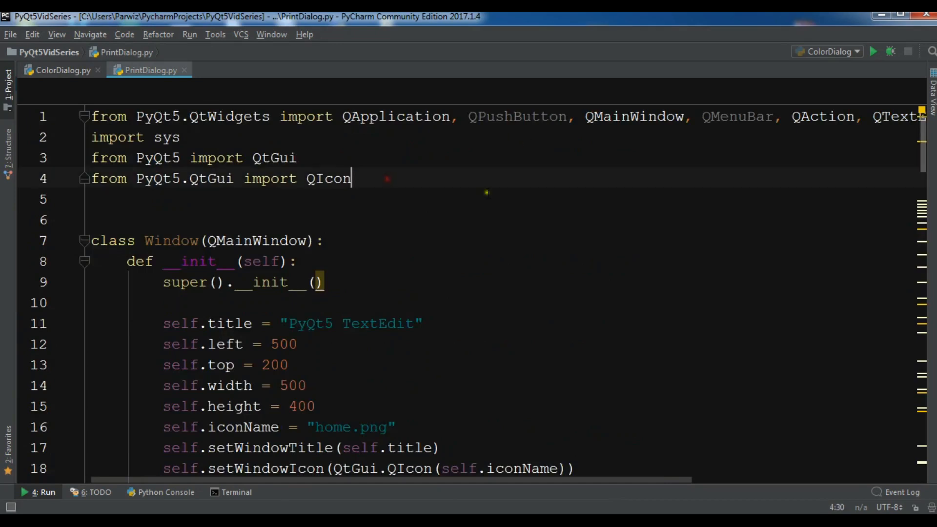
pyautogui.write('fro')
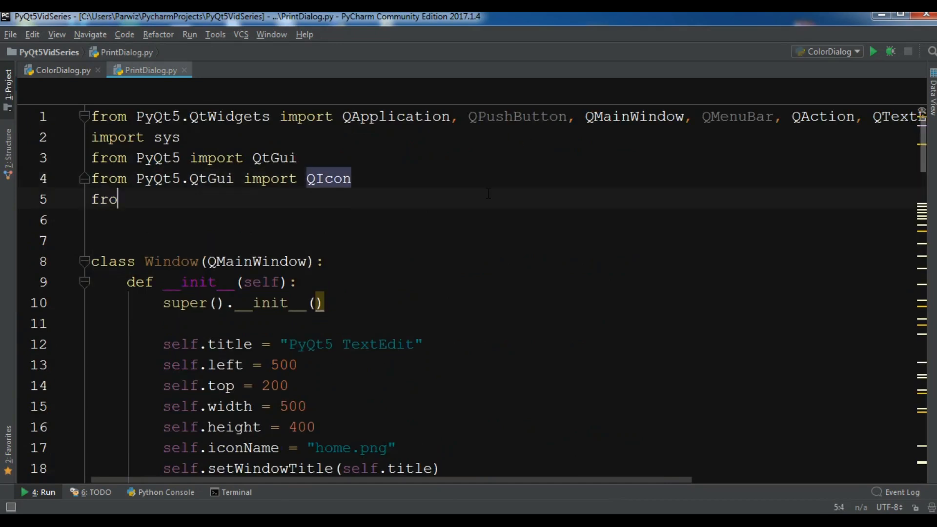
pyautogui.write('m Py')
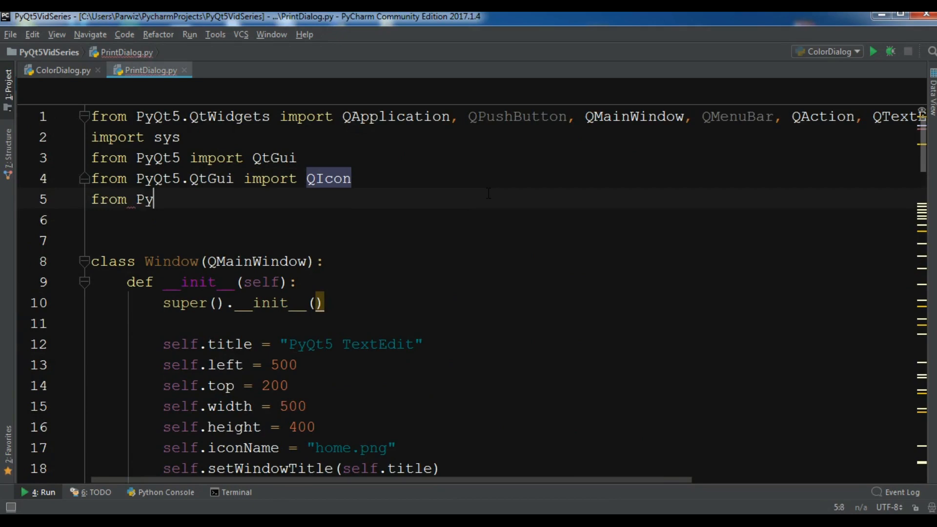
pyautogui.write('t')
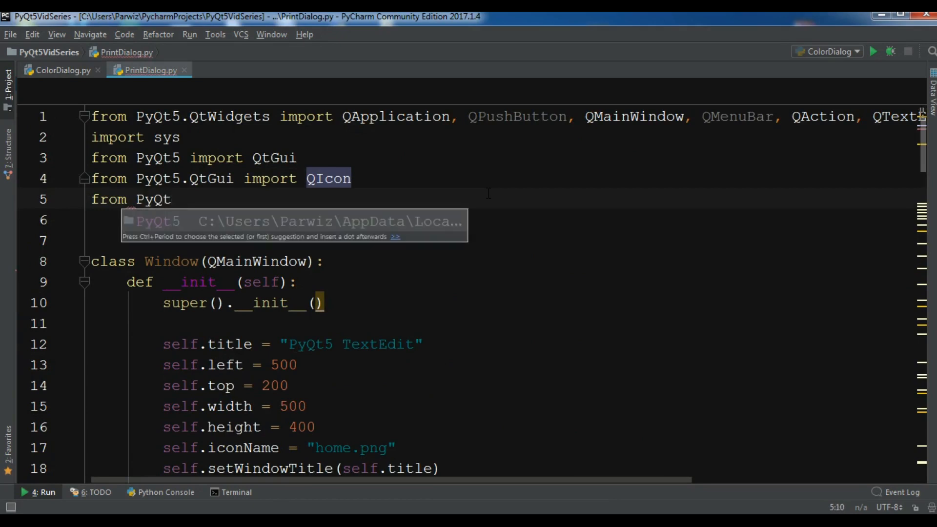
pyautogui.write('.')
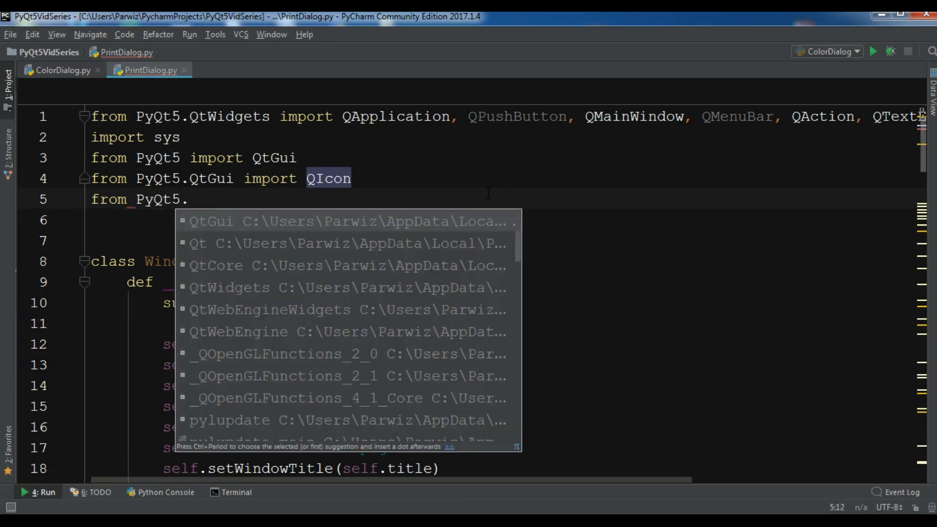
pyautogui.write('QPrin')
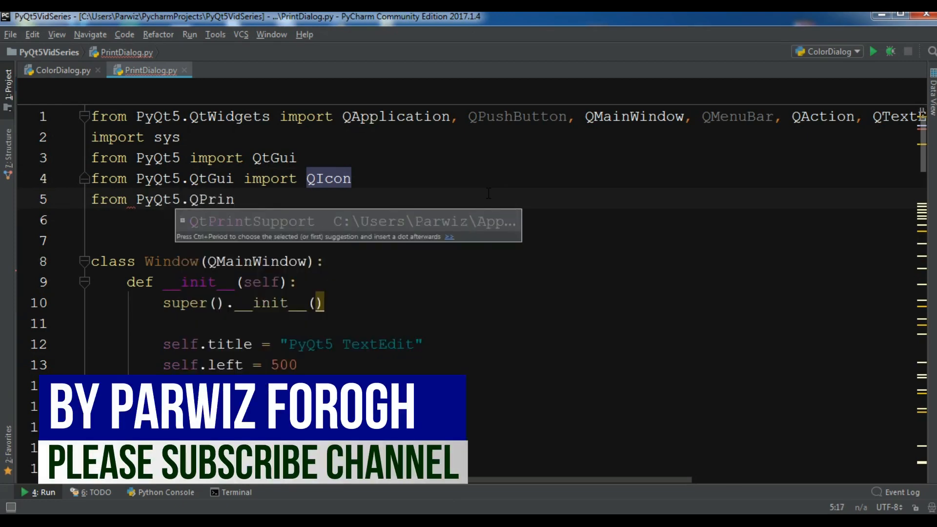
pyautogui.write('QtPrintSupport import')
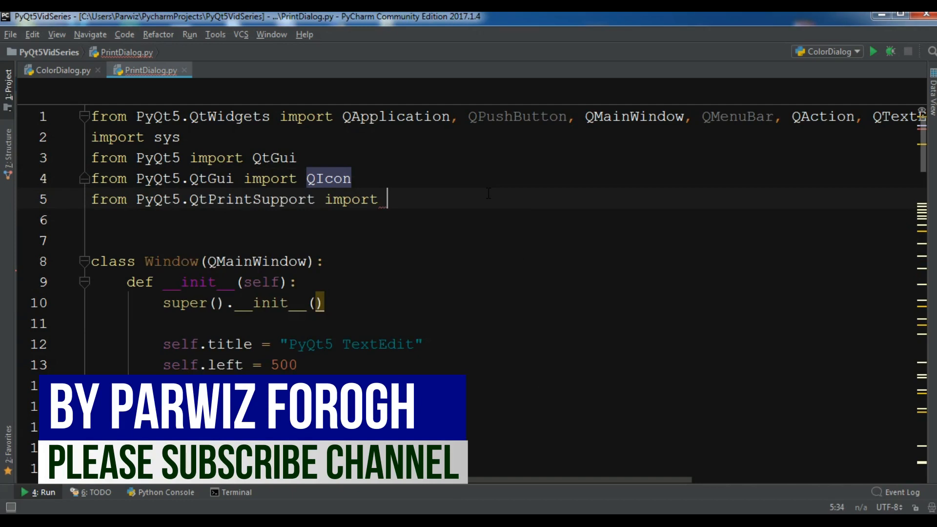
pyautogui.write('QPrinter')
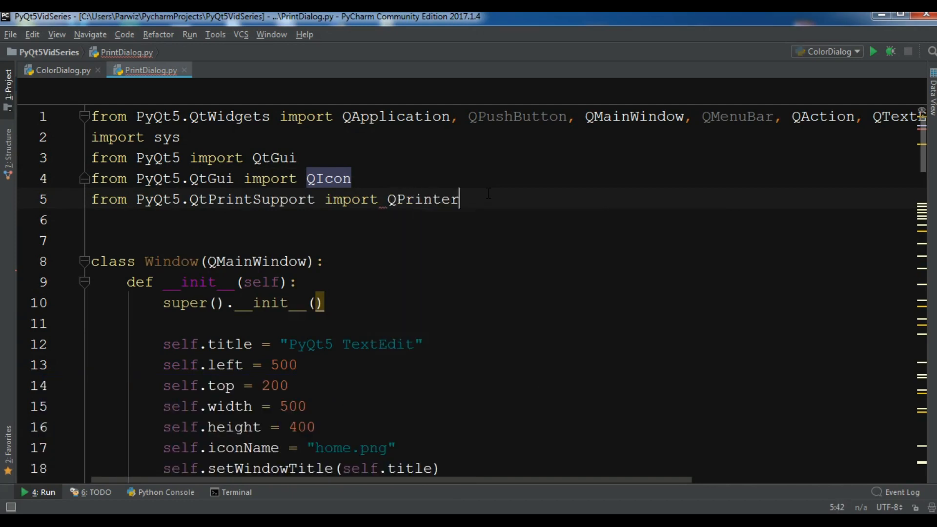
pyautogui.write(', QPrin')
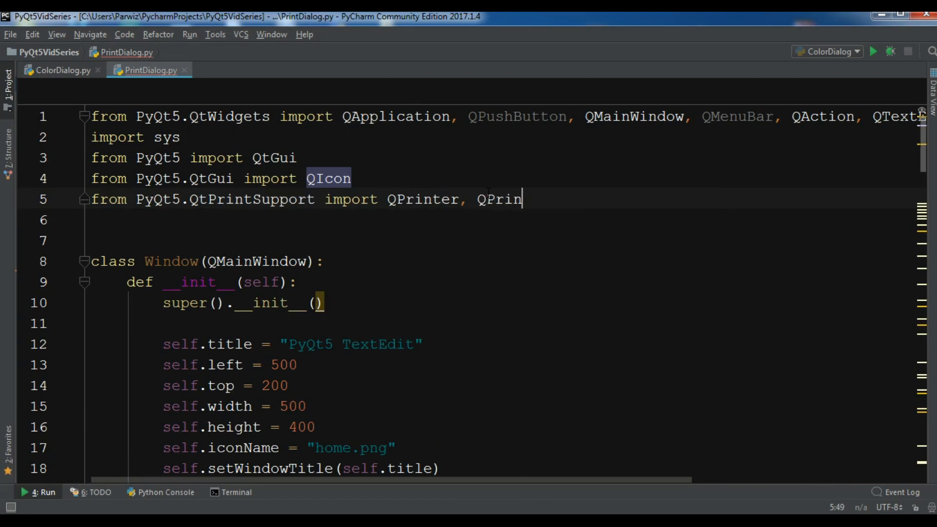
pyautogui.write('tDialog')
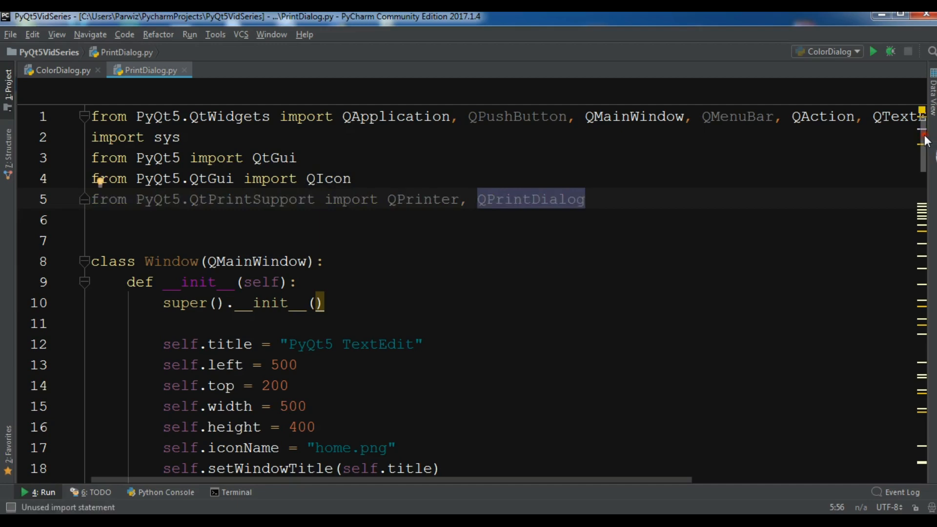
# Define printAction = QAction(QIcon("print.png"), "Print", self) in CreateMenu.
pyautogui.scroll(-3)
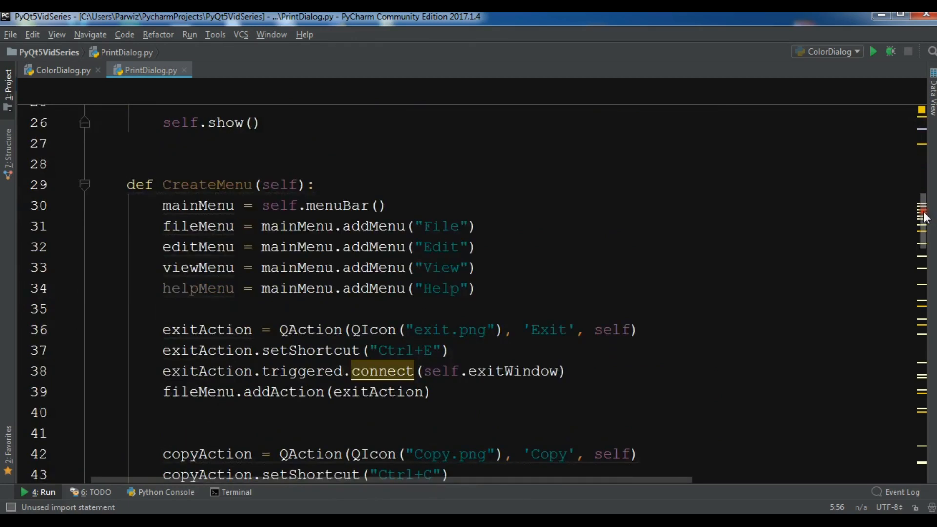
pyautogui.moveTo(924, 207)
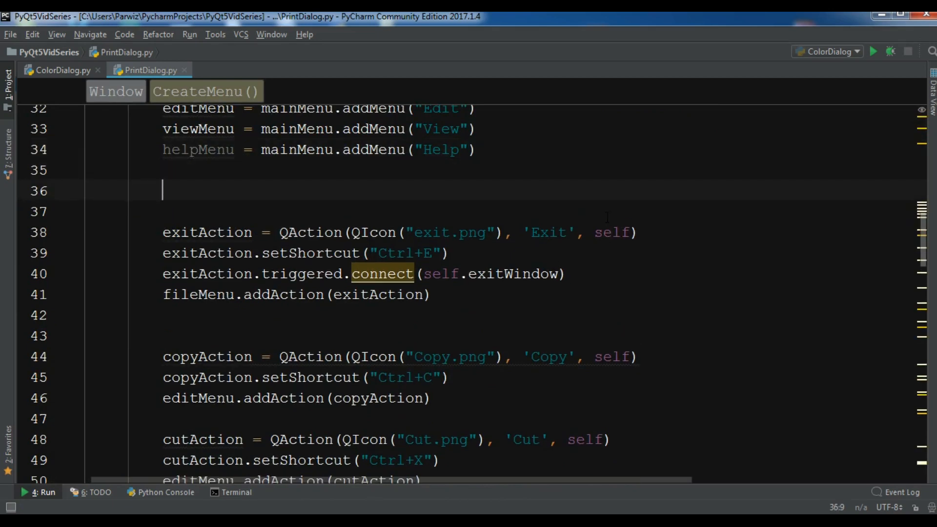
pyautogui.write('pri')
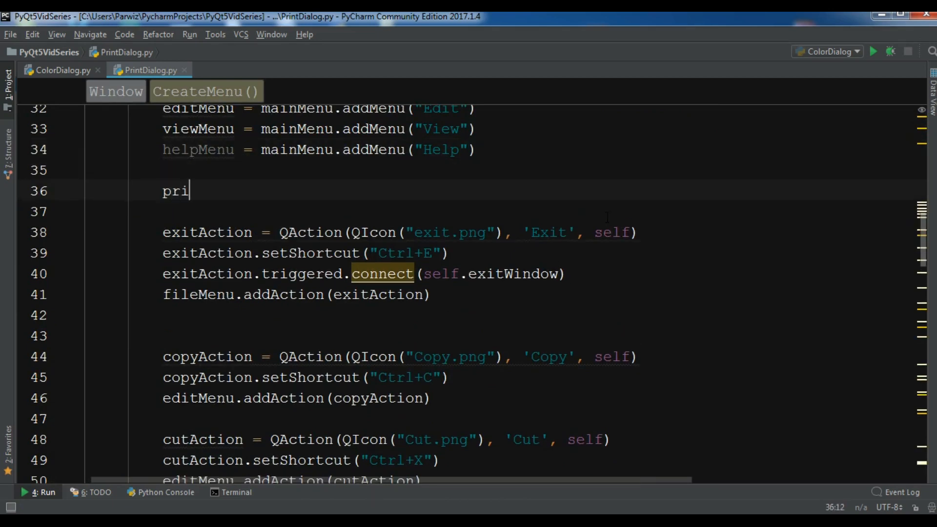
pyautogui.write('ntAction')
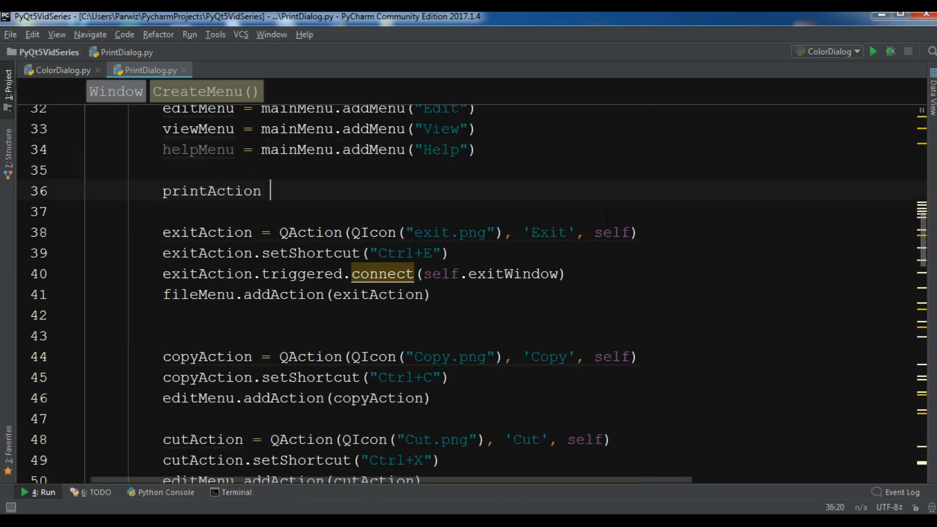
pyautogui.write('= Qc')
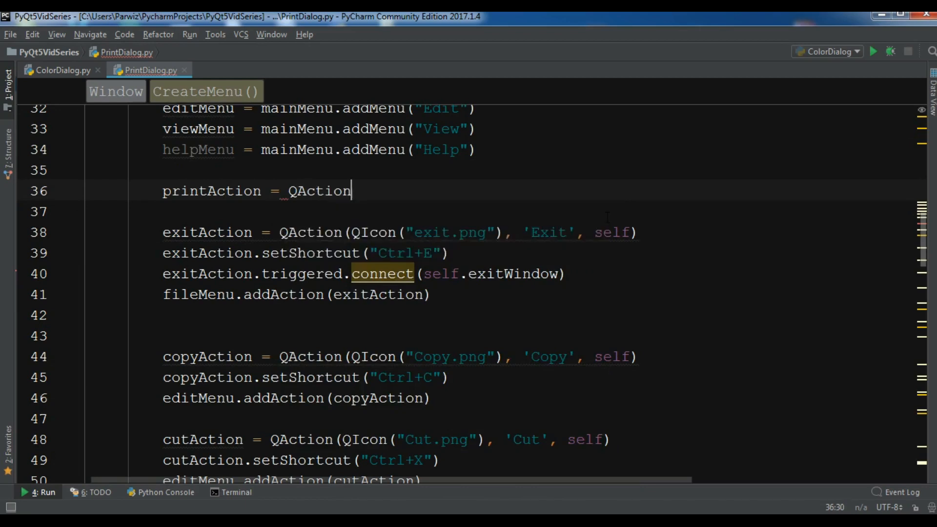
pyautogui.write('(Q')
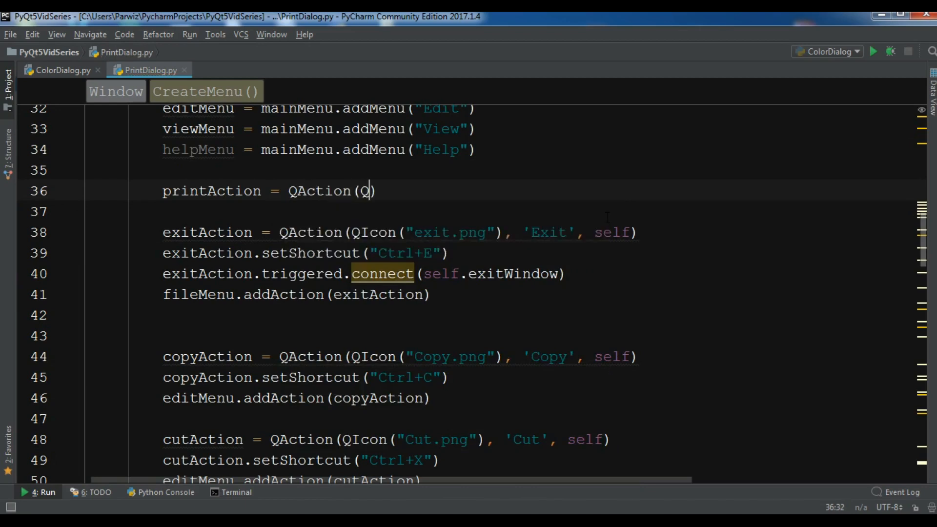
pyautogui.write('Icon("print.pm')
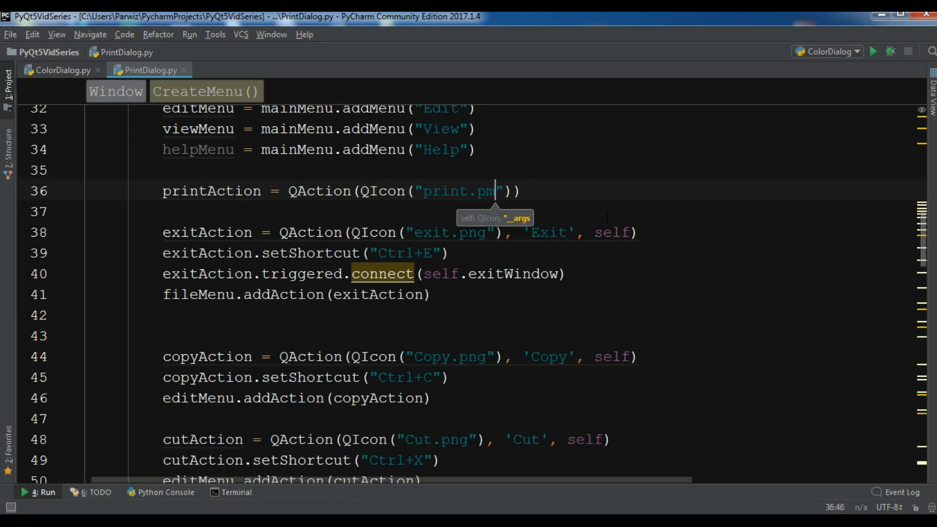
pyautogui.write('g')
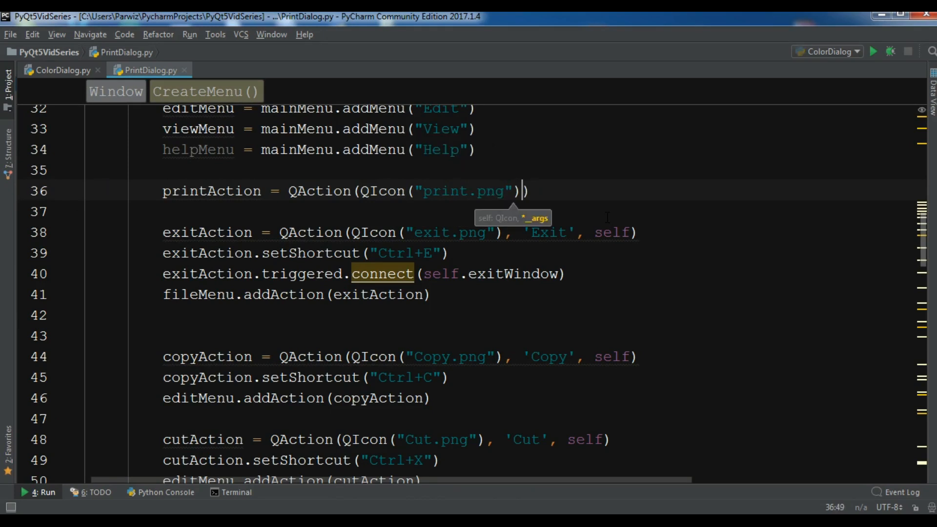
pyautogui.write(',')
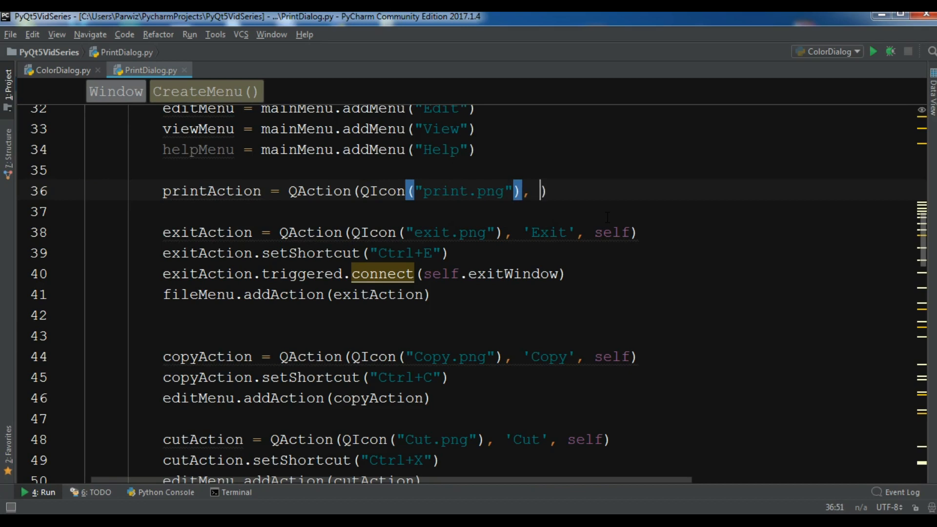
pyautogui.write('"Print"')
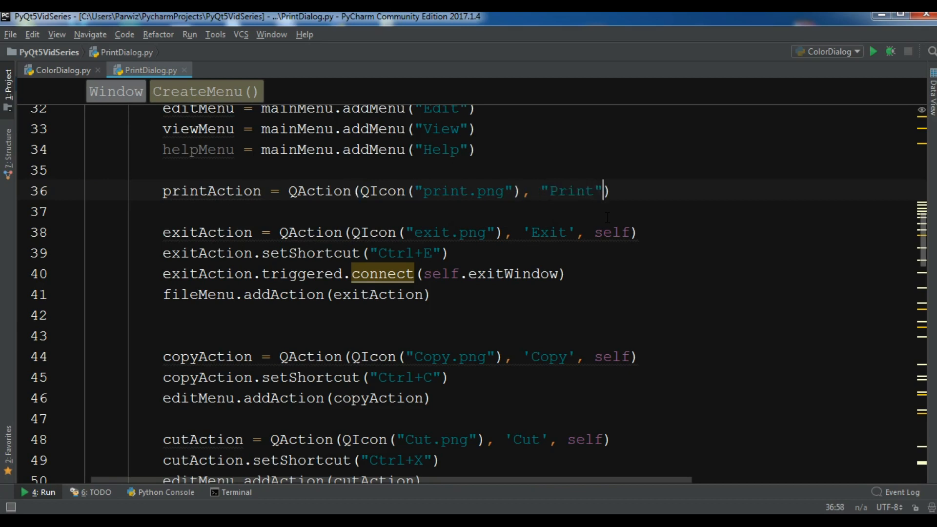
pyautogui.write(', sel')
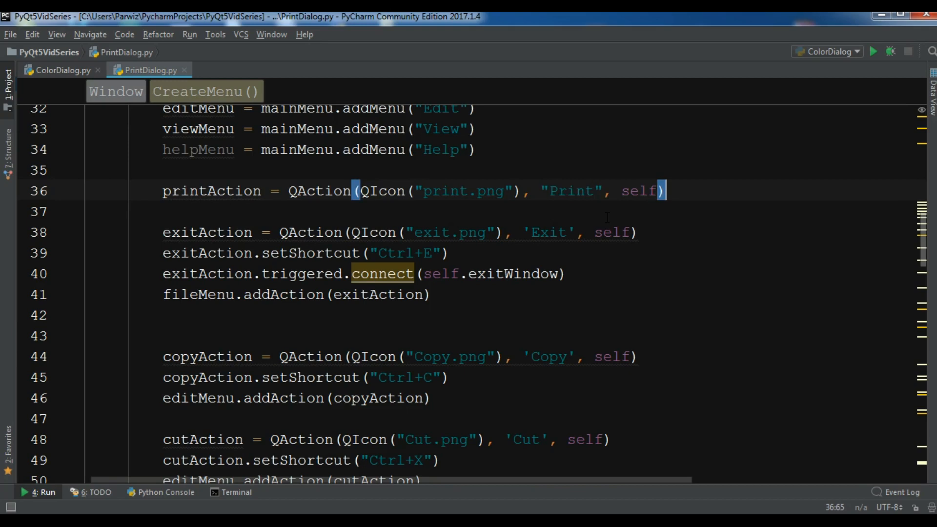
# Add printAction to the File menu with fileMenu.addAction(printAction).
pyautogui.write('fileMenu.')
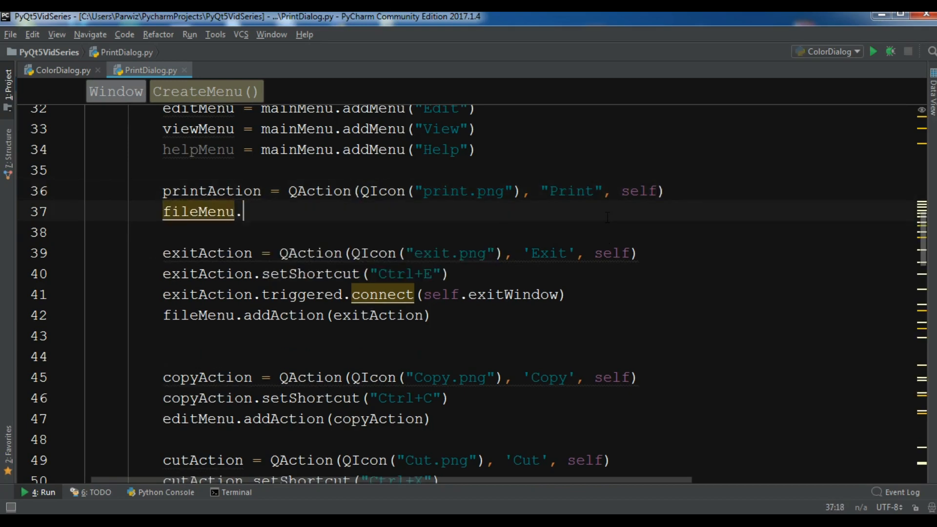
pyautogui.write('addAction')
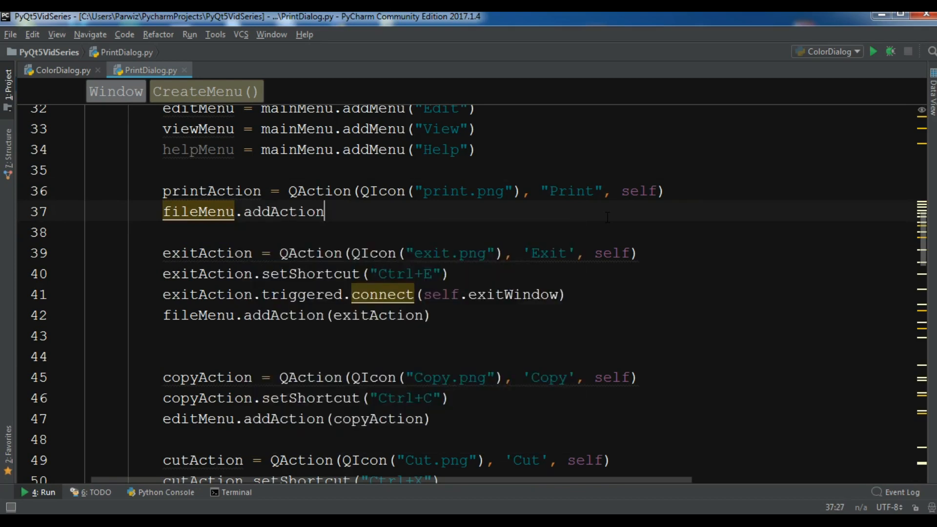
pyautogui.write('(pr')
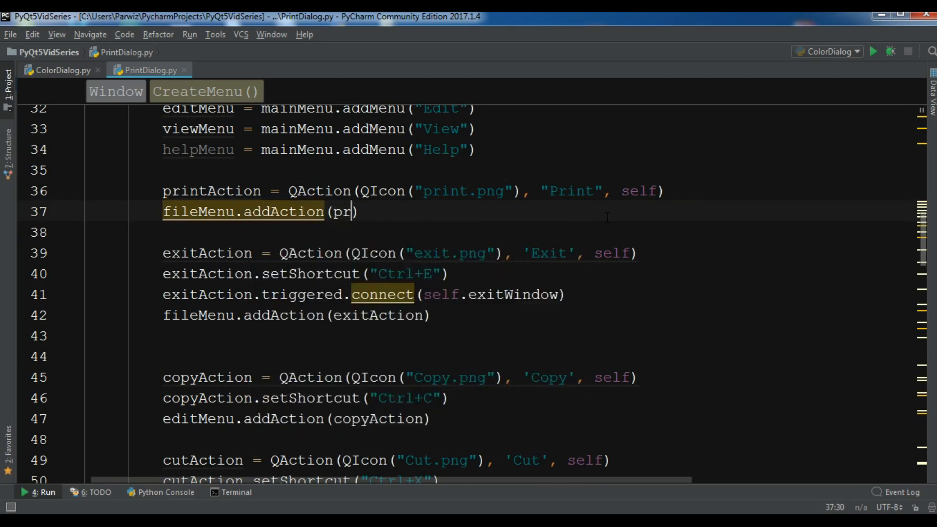
pyautogui.write('int')
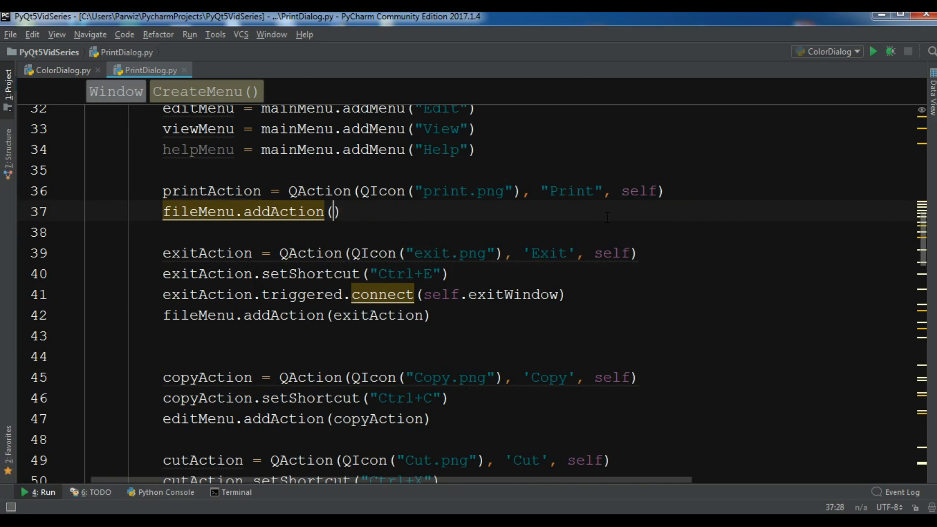
pyautogui.write('printAction')
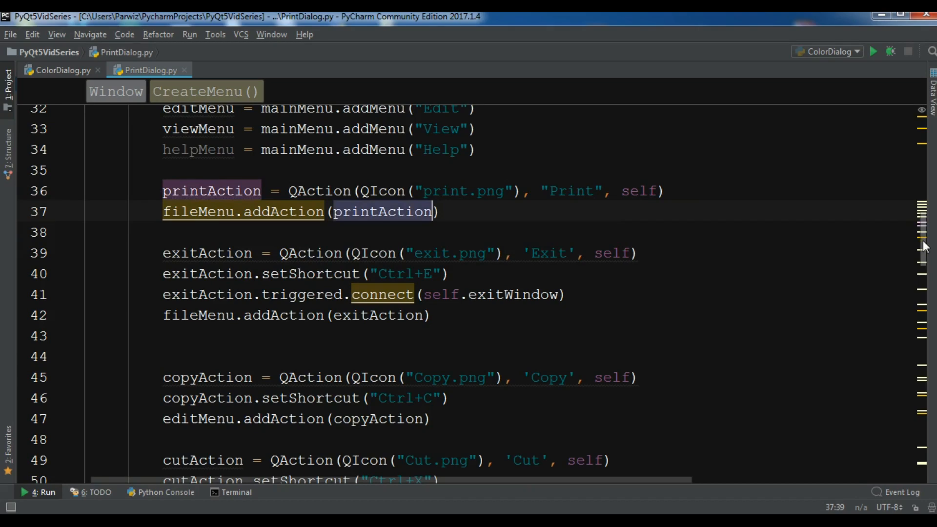
pyautogui.scroll(-3)
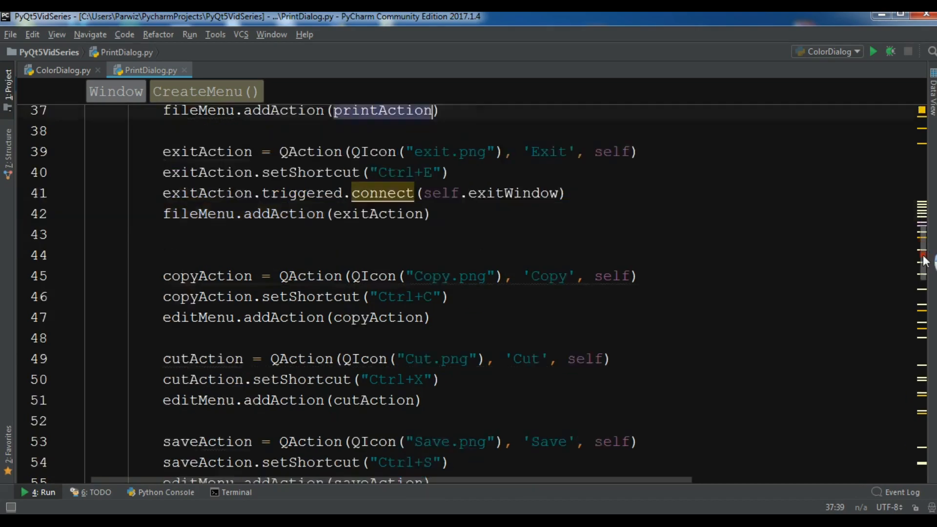
# Add toolbar.addAction(printAction) below the colorAction toolbar line.
pyautogui.scroll(-3)
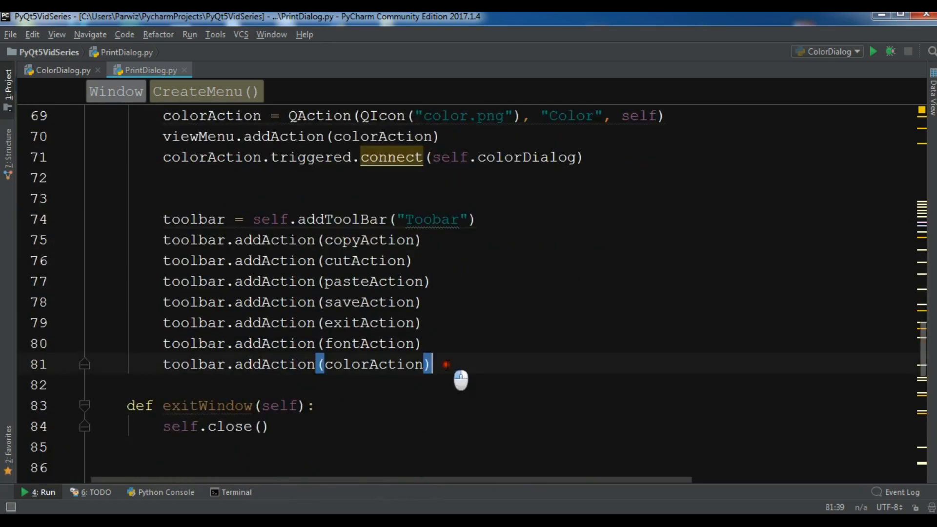
pyautogui.write('toolbar.addAction(p')
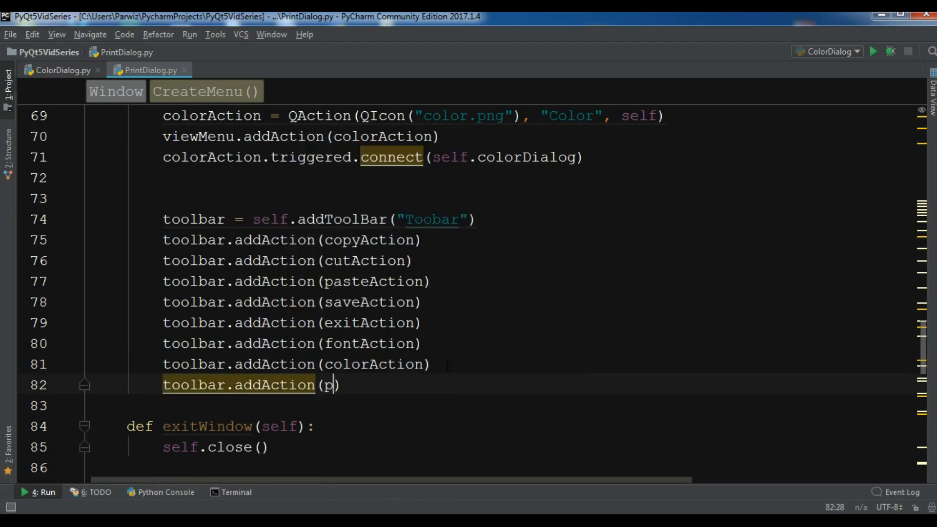
pyautogui.write('rintAction')
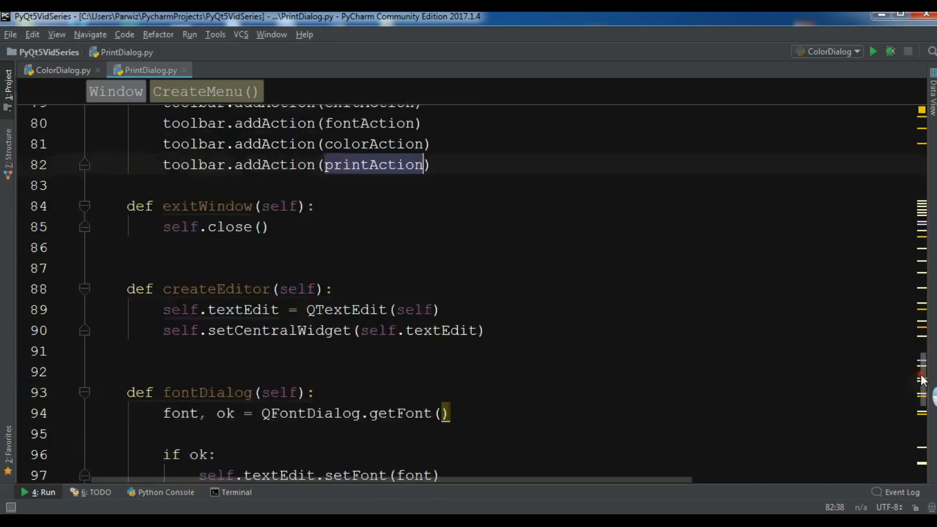
pyautogui.scroll(-3)
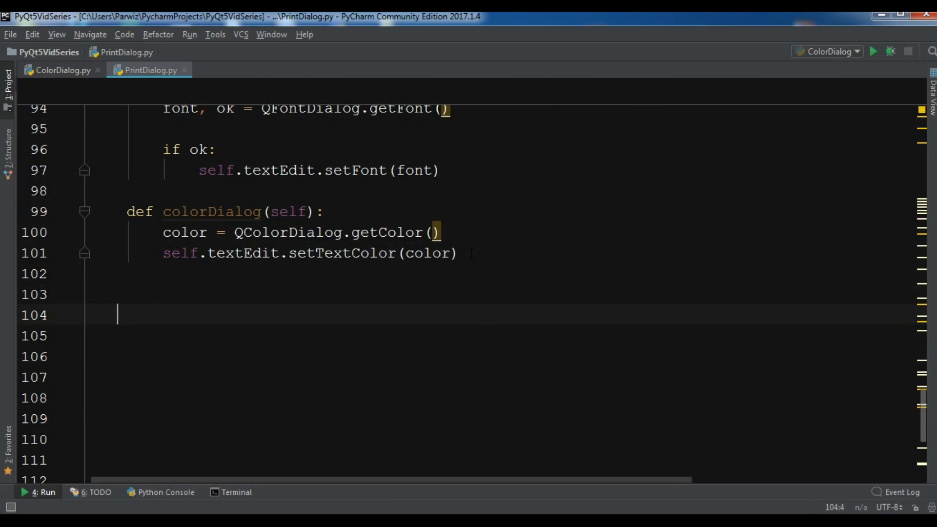
# Start a printDialog(self) method creating printer = QPrinter(QPrinter.HighResolution).
pyautogui.write('def print')
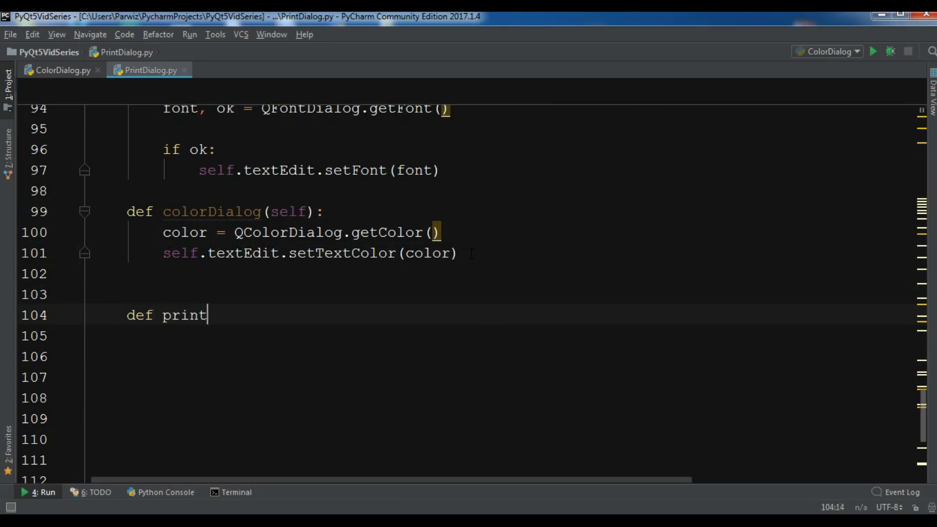
pyautogui.write('Dialog(self):')
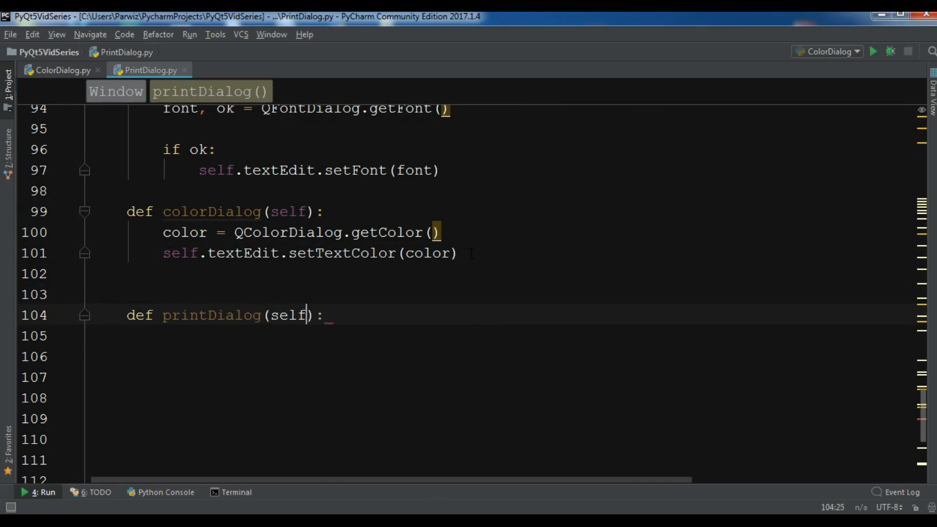
pyautogui.press('Enter')
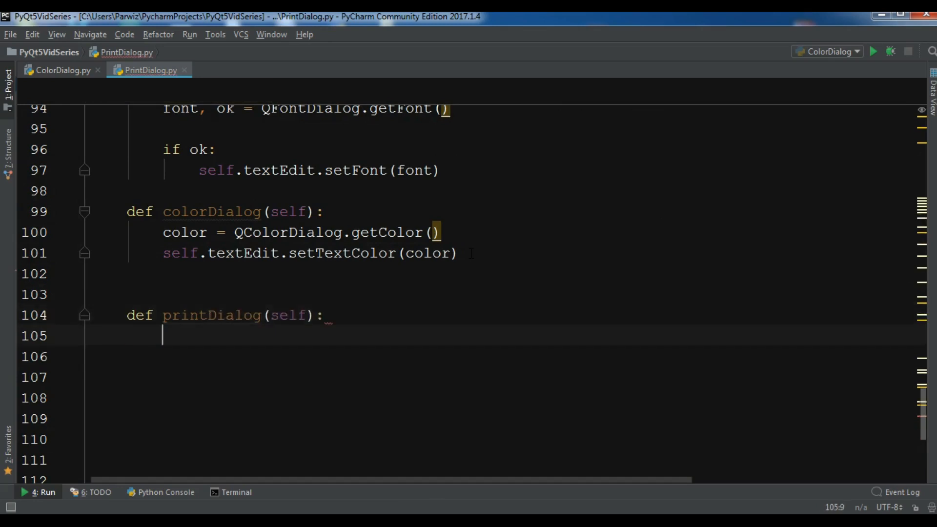
pyautogui.write('printer')
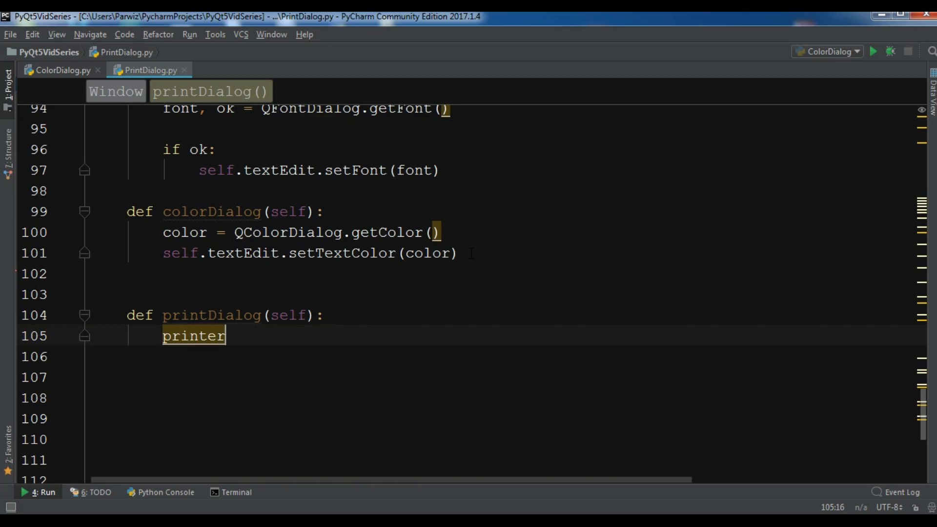
pyautogui.write('= QPin')
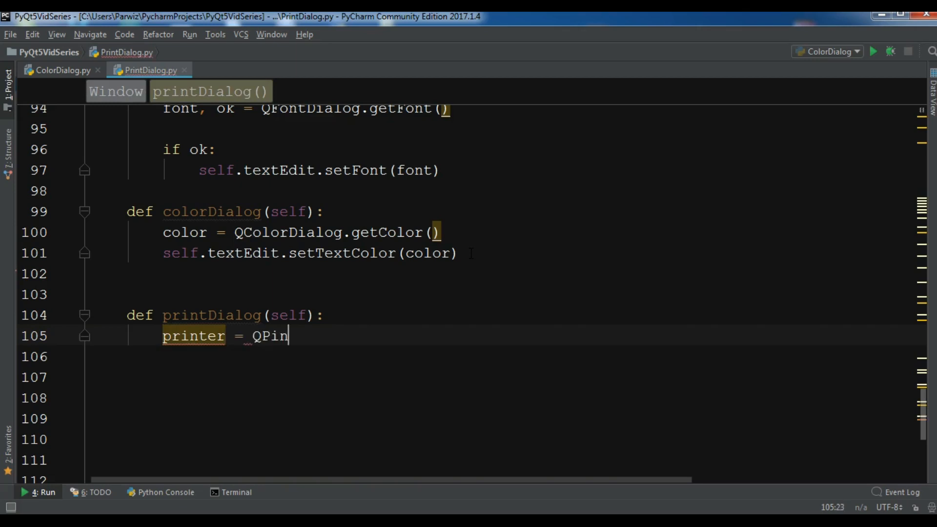
pyautogui.write('rinter(QP')
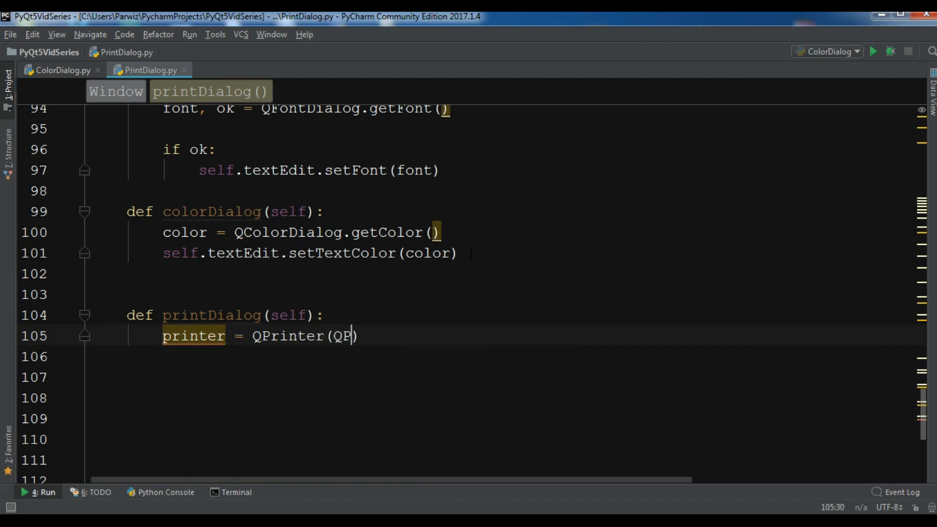
pyautogui.write('rinter.')
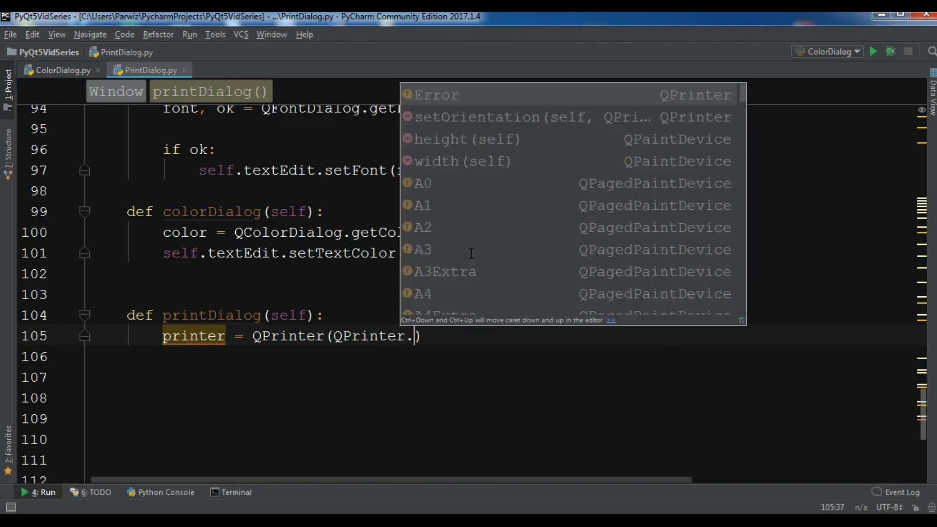
pyautogui.write('HighResolution')
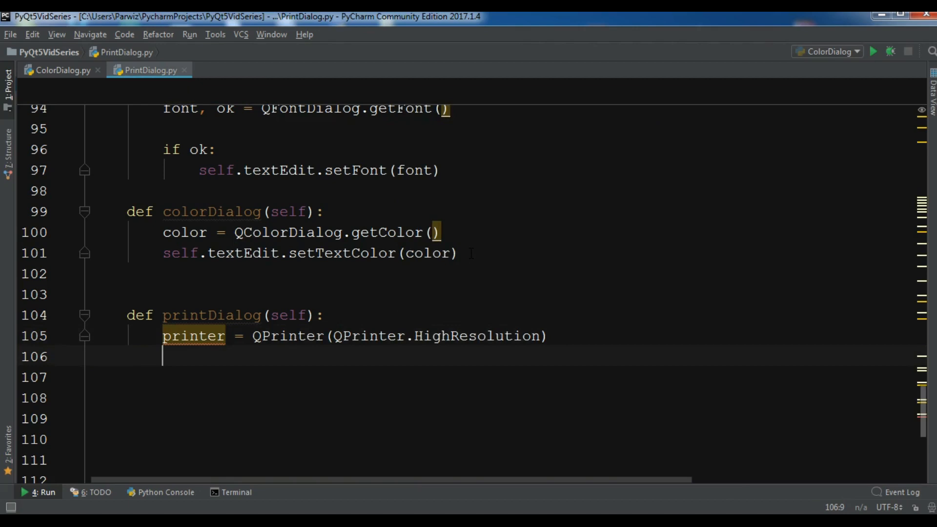
# Create dialog = QPrintDialog(printer, self) inside printDialog.
pyautogui.write('dialog =')
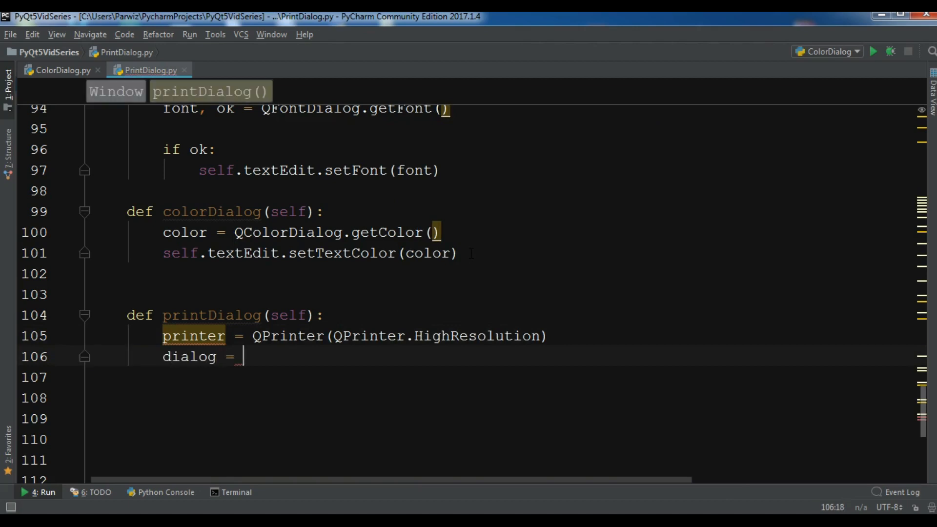
pyautogui.write('QPrin')
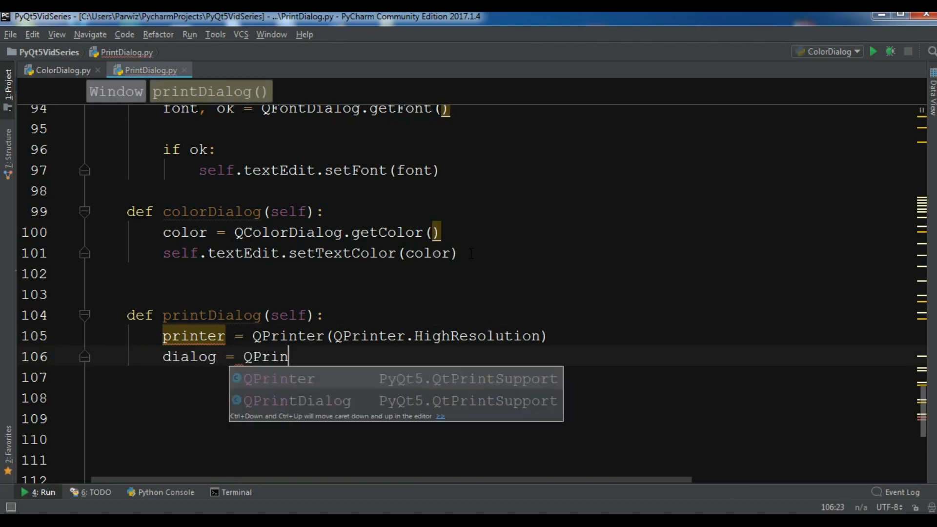
pyautogui.click(299, 400)
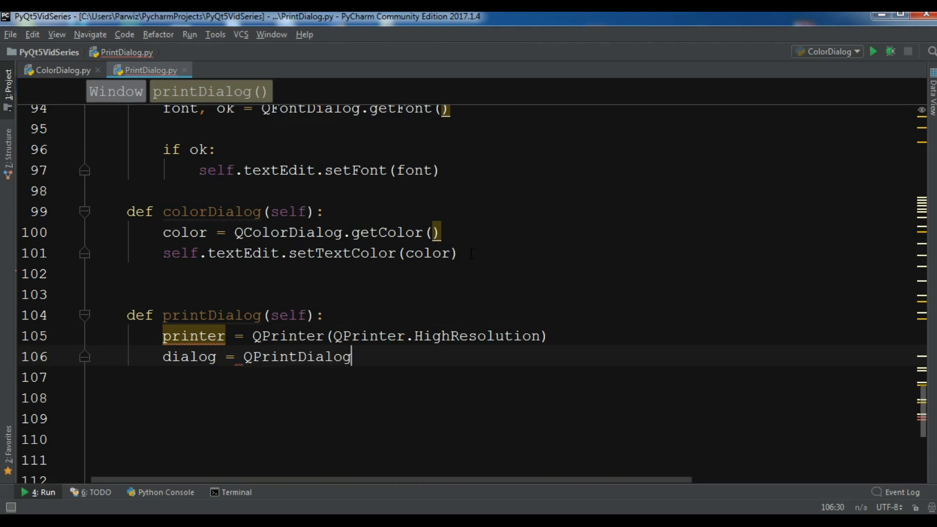
pyautogui.write('(')
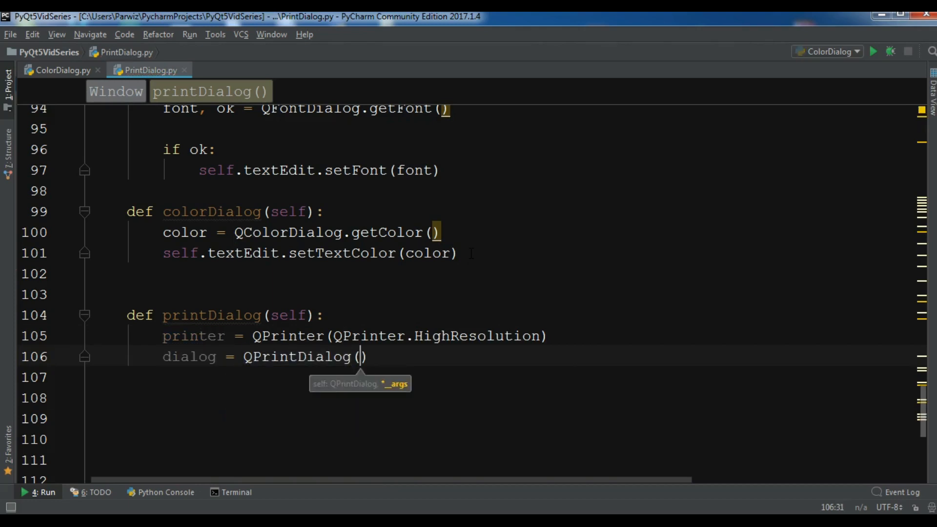
pyautogui.write('printer')
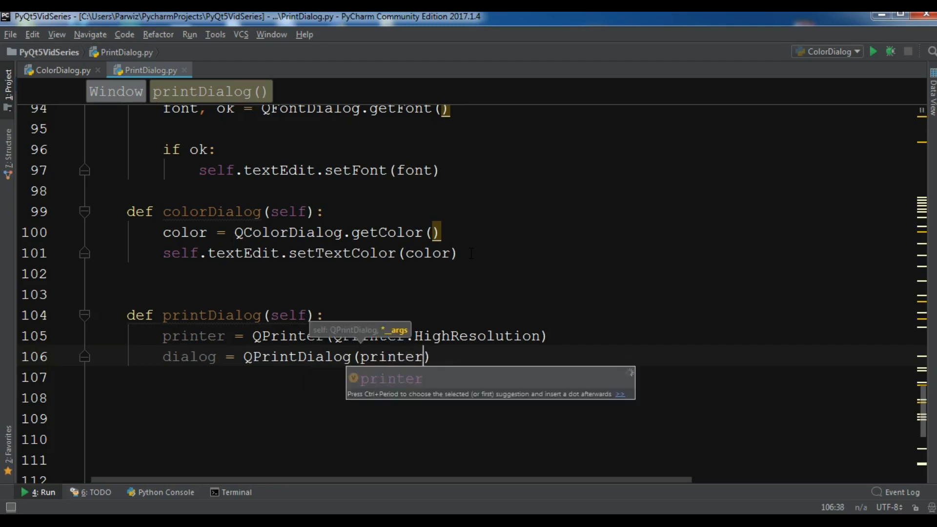
pyautogui.write(', self')
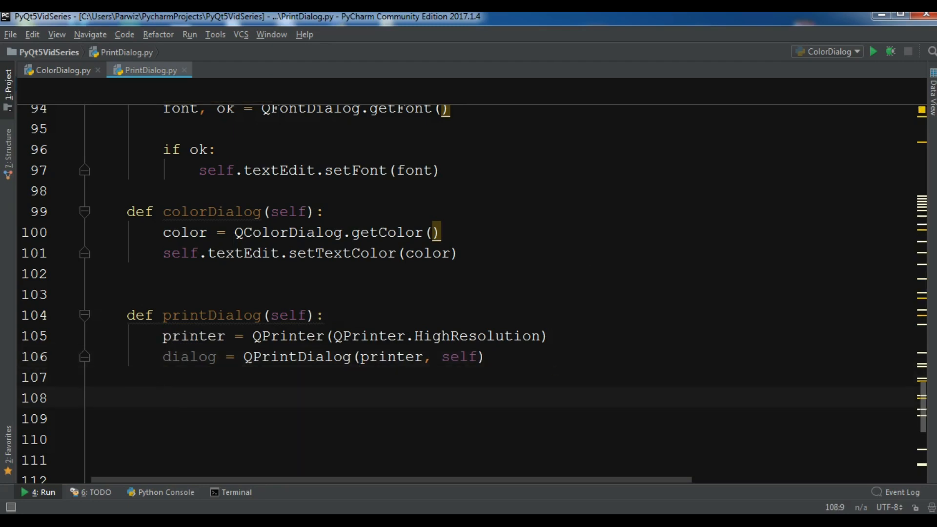
pyautogui.moveTo(244, 479)
pyautogui.write('if dialog.')
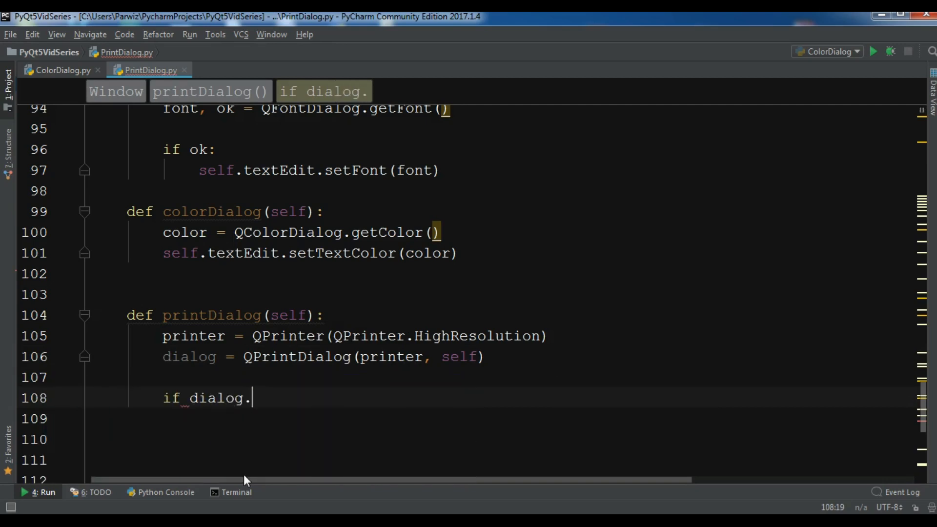
# If dialog.exec_() == QPrintDialog.Accepted, call self.textEdit.print_(printer).
pyautogui.write('exec_(')
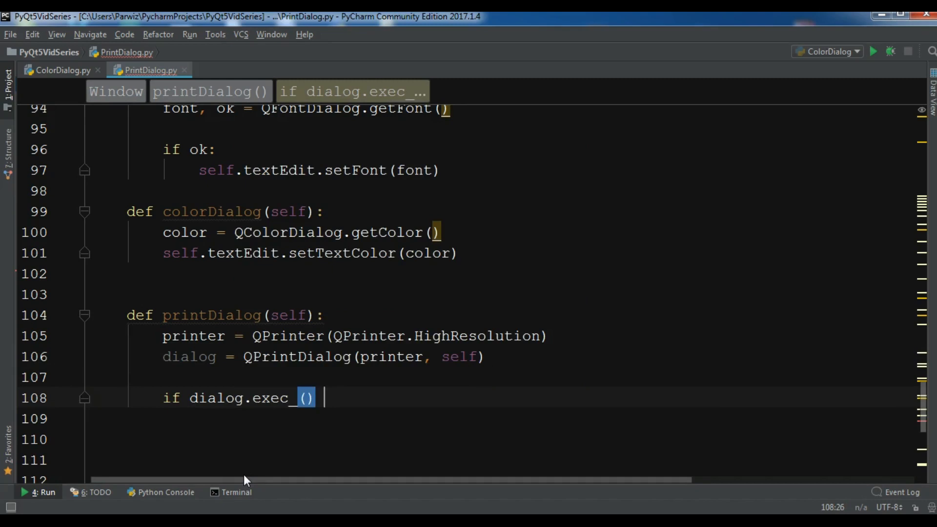
pyautogui.write('== QP')
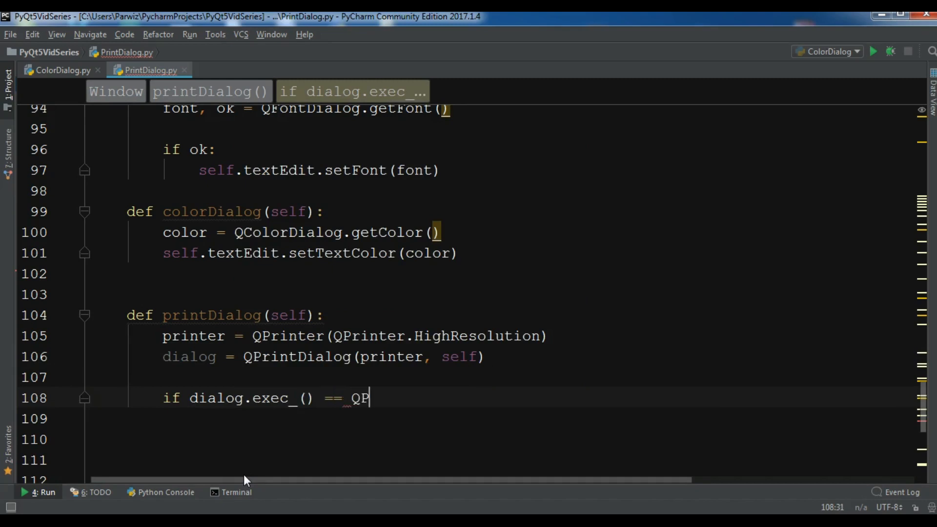
pyautogui.write('rintDialog.')
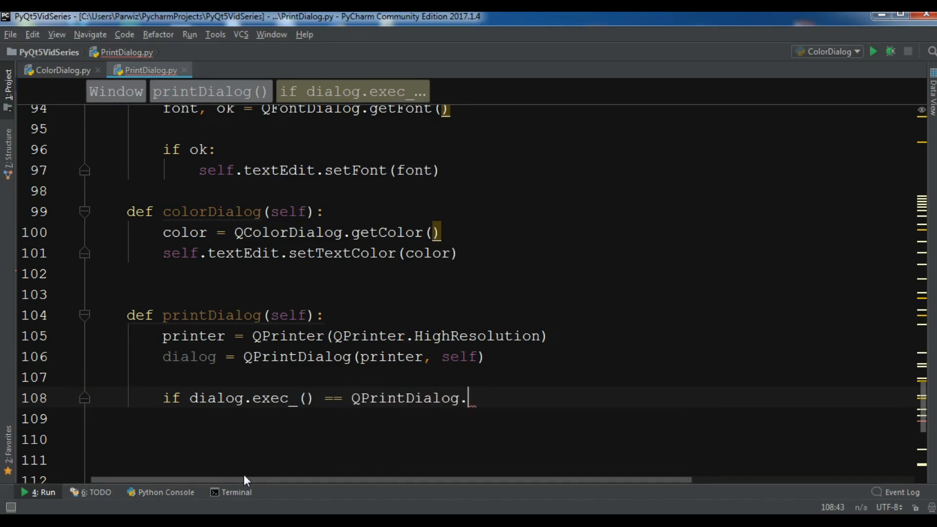
pyautogui.write('Accepted')
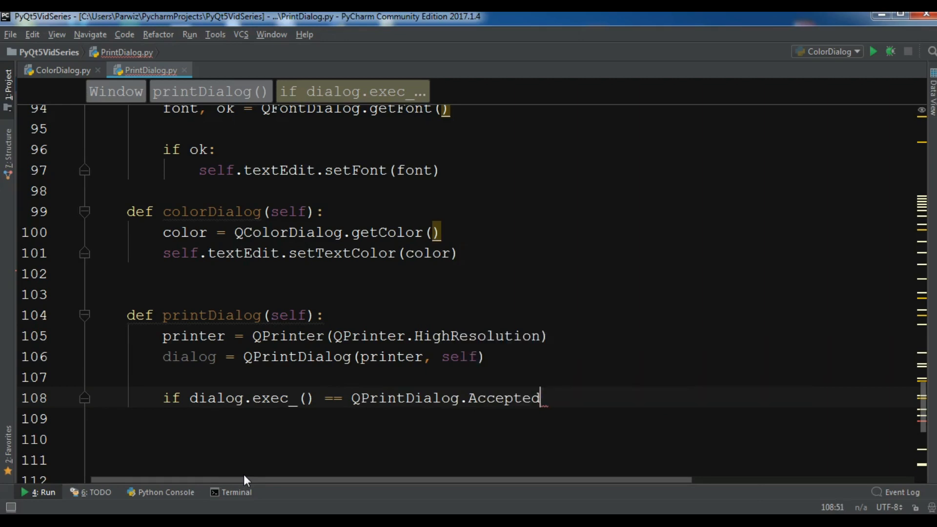
pyautogui.press('Enter')
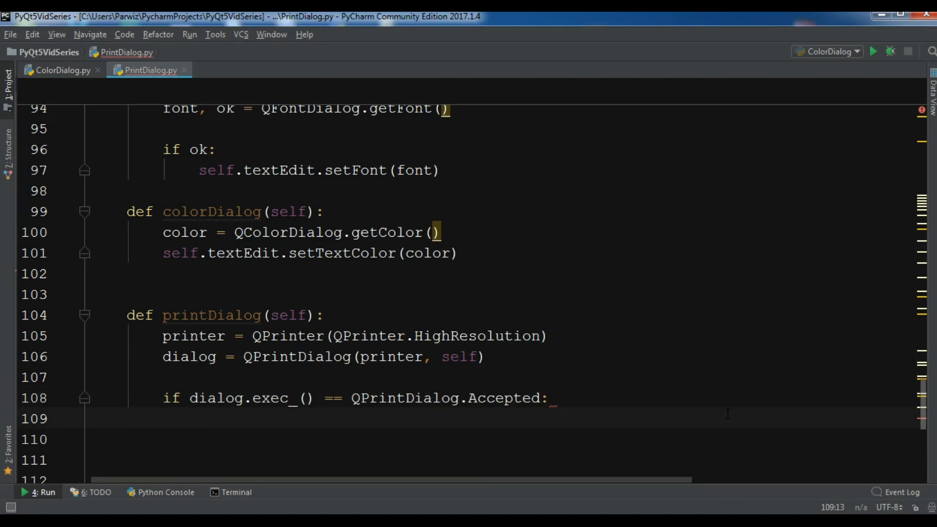
pyautogui.write('self')
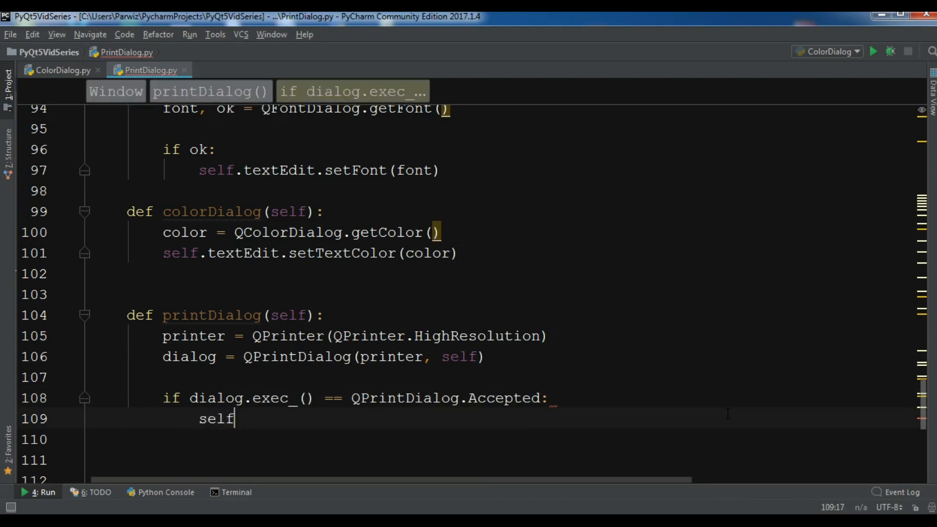
pyautogui.write('.textEdit')
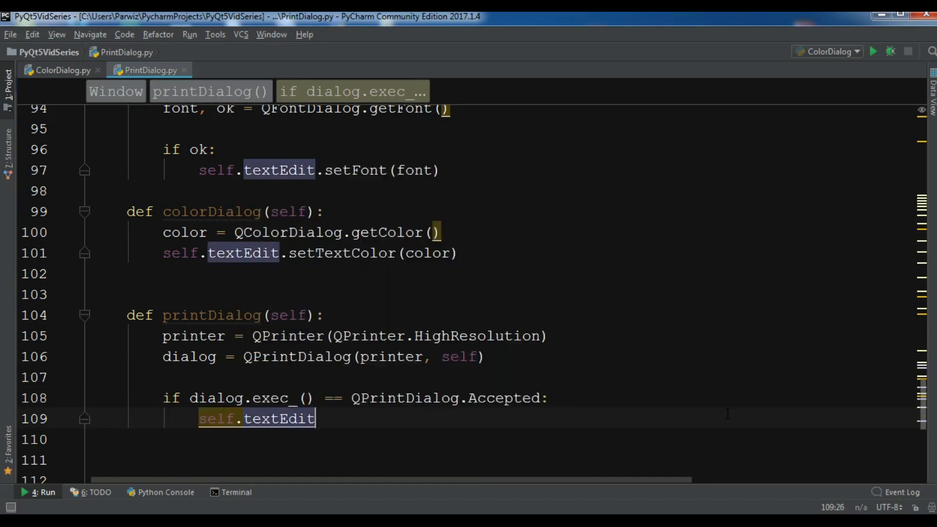
pyautogui.write('.')
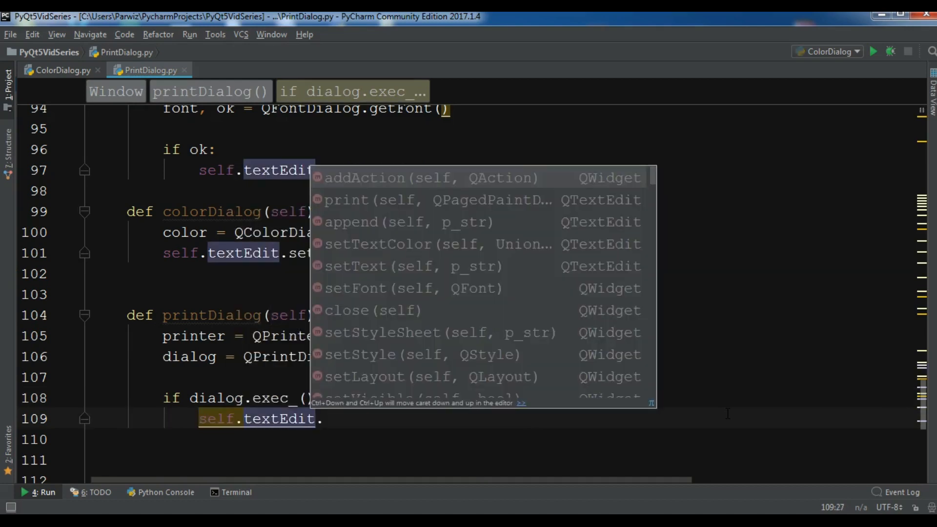
pyautogui.write('print_(printer')
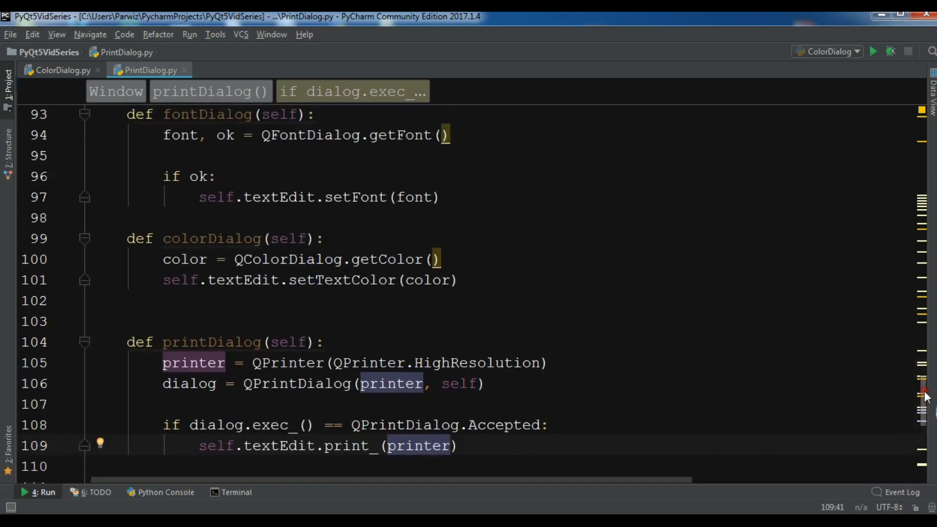
pyautogui.scroll(-3)
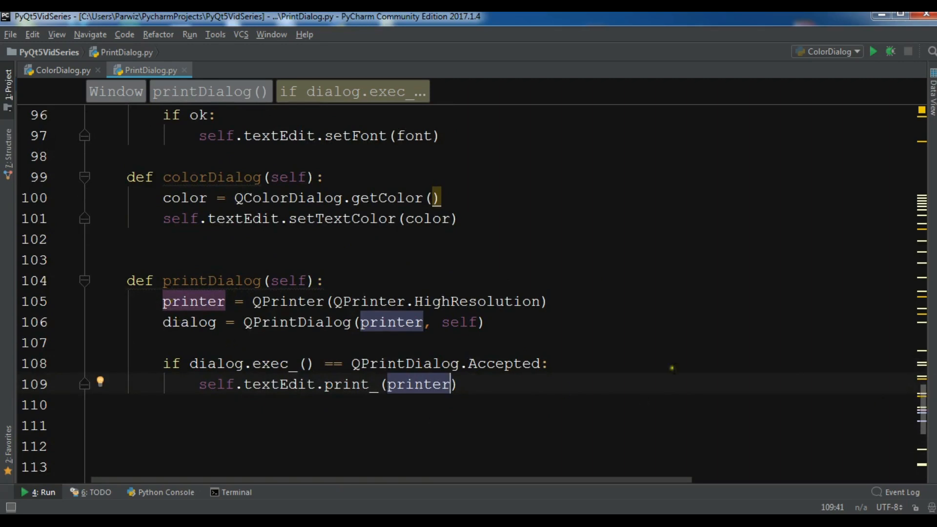
pyautogui.moveTo(769, 328)
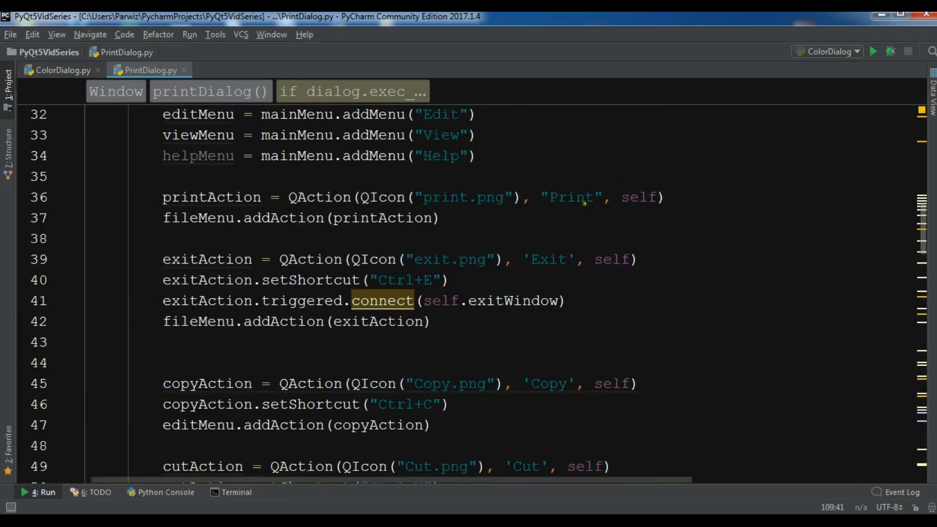
# Add printAction.triggered.connect(self.printDialog) below the Print action definition.
pyautogui.press('Enter')
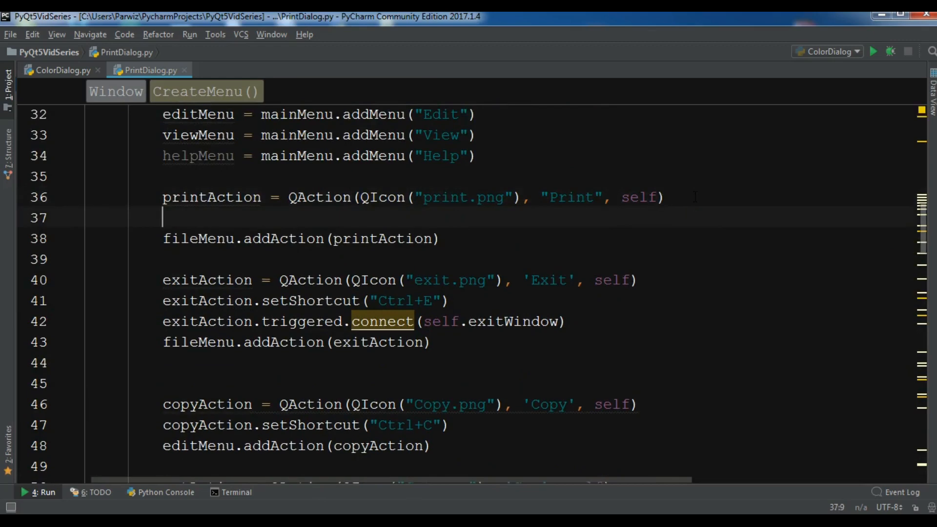
pyautogui.write('prin')
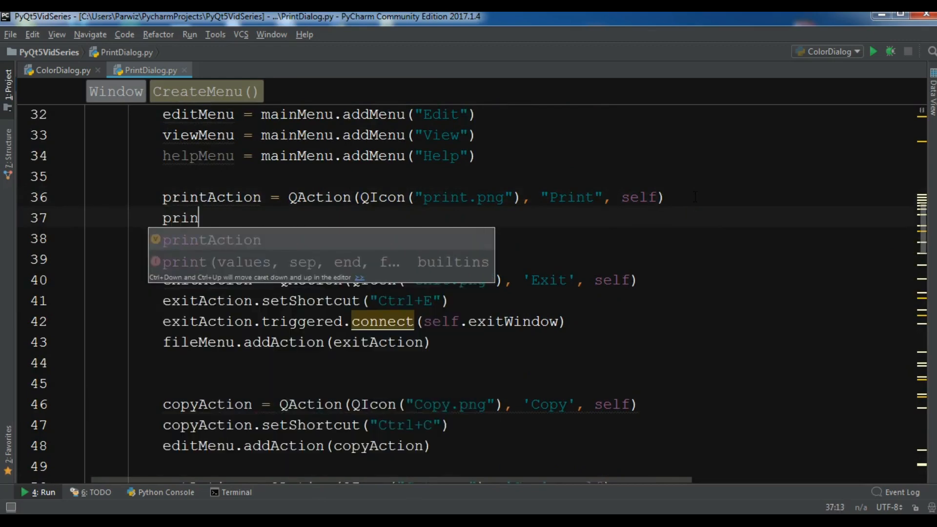
pyautogui.write('tAction.triggered(')
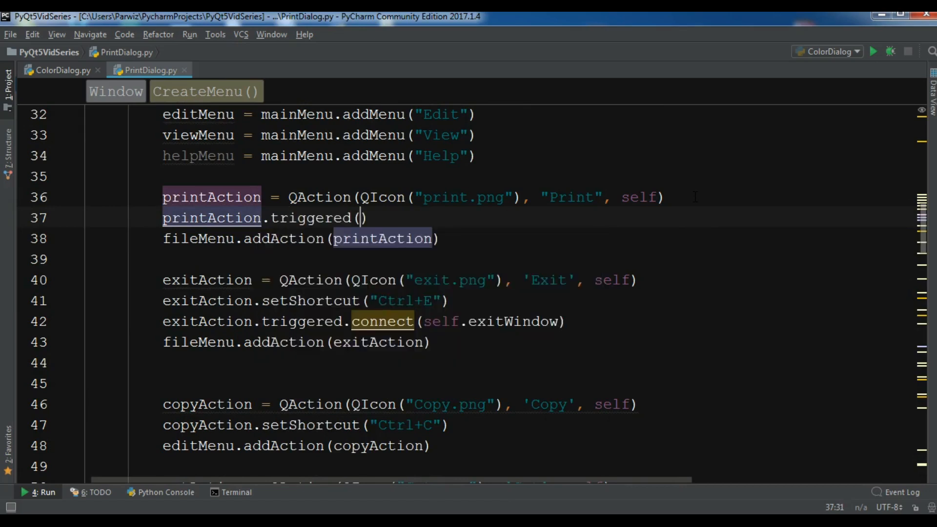
pyautogui.write('.connect')
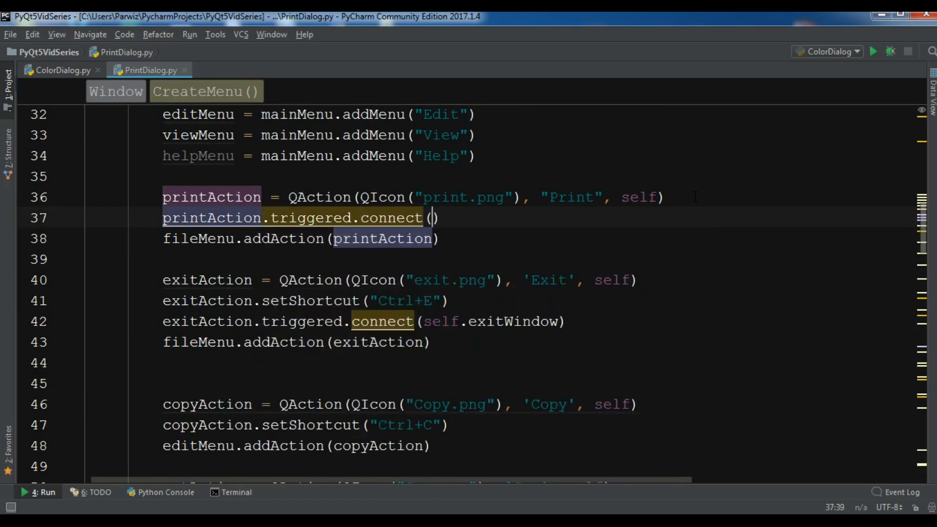
pyautogui.write('self.')
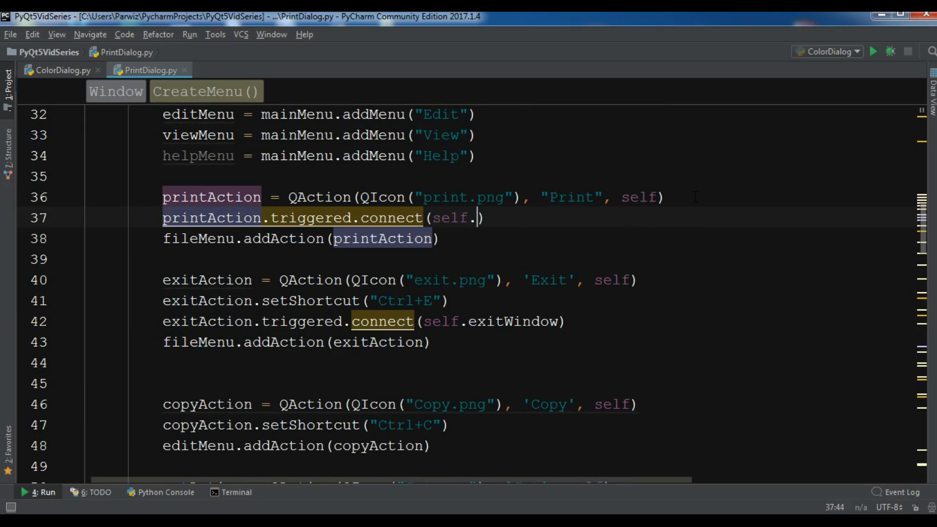
pyautogui.write('printDialog()')
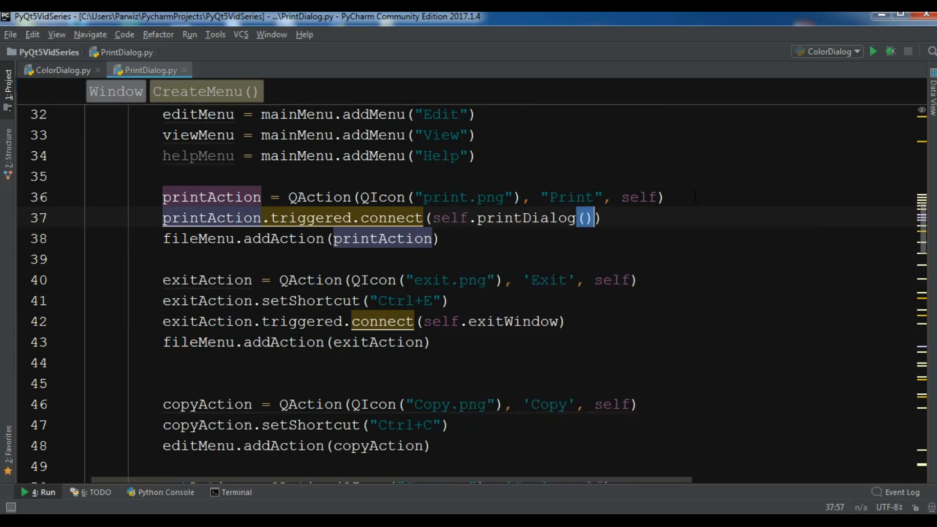
pyautogui.press('BackSpace')
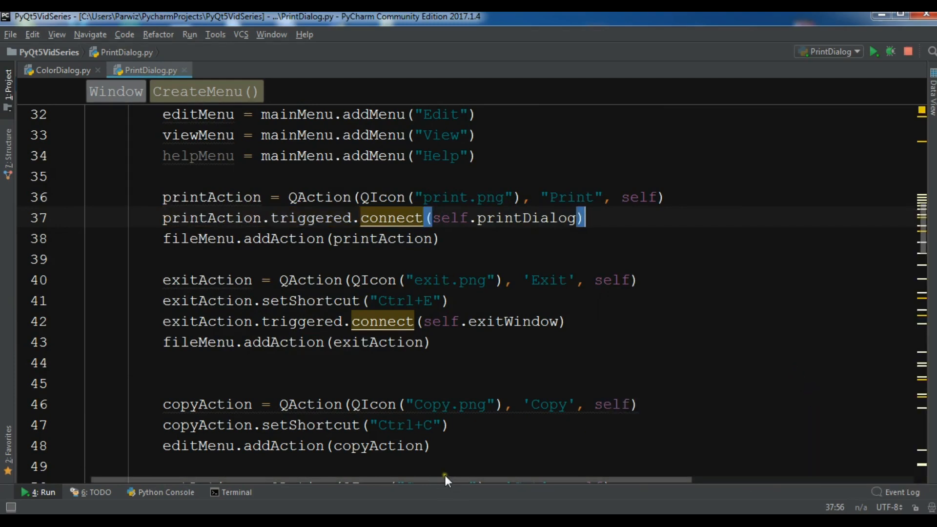
# Focus the running editor and confirm Print appears in the File menu alongside Exit.
pyautogui.click(877, 51)
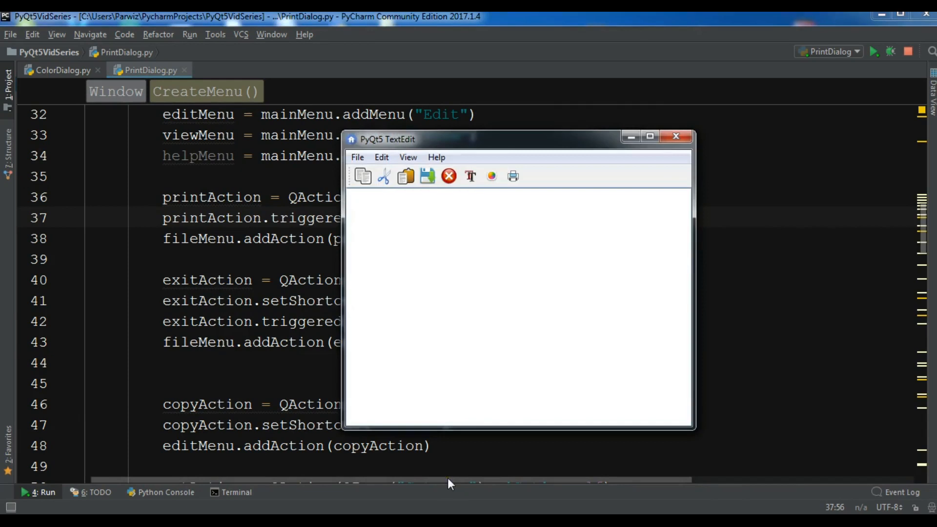
pyautogui.moveTo(388, 139); pyautogui.dragTo(427, 131)
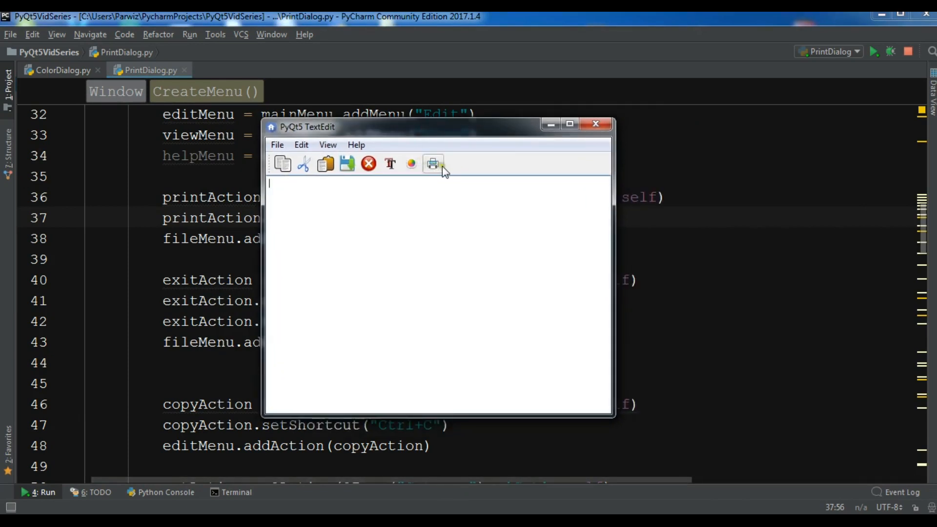
pyautogui.click(278, 144)
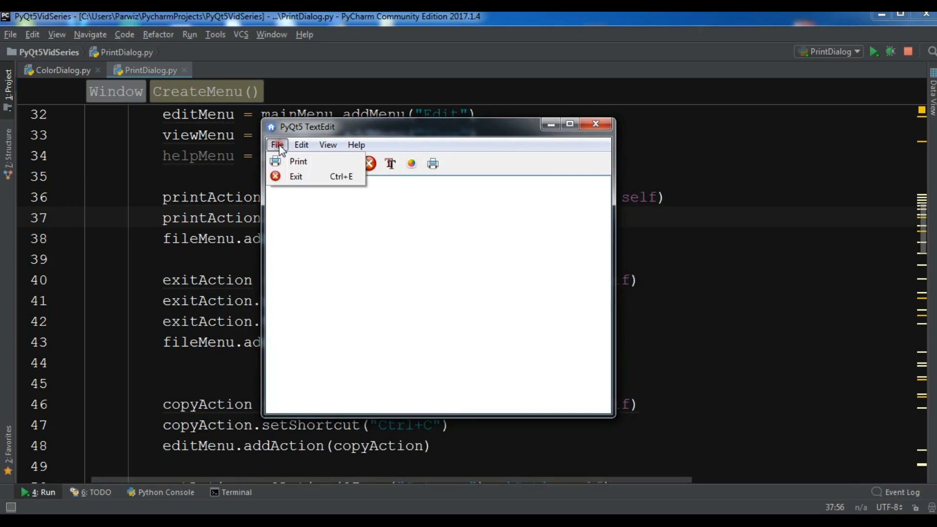
pyautogui.moveTo(305, 165)
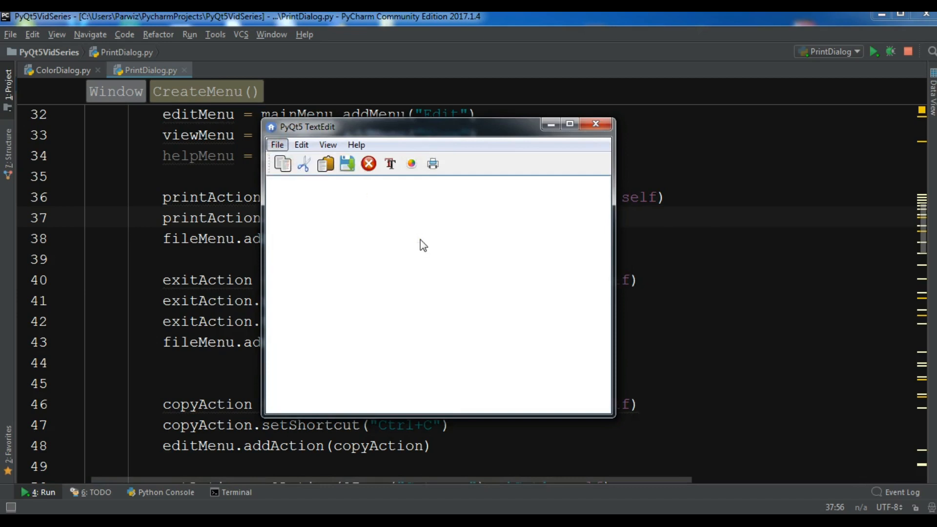
pyautogui.click(432, 164)
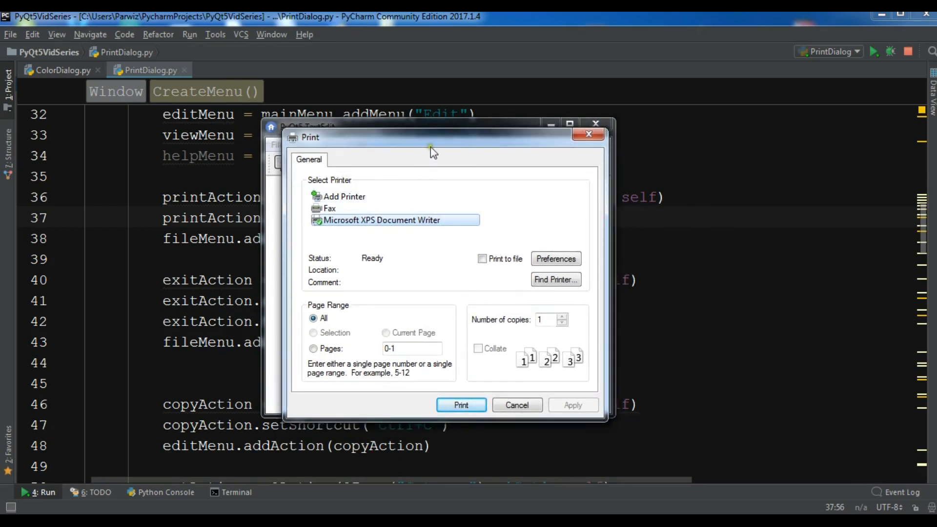
pyautogui.moveTo(434, 149); pyautogui.dragTo(469, 144)
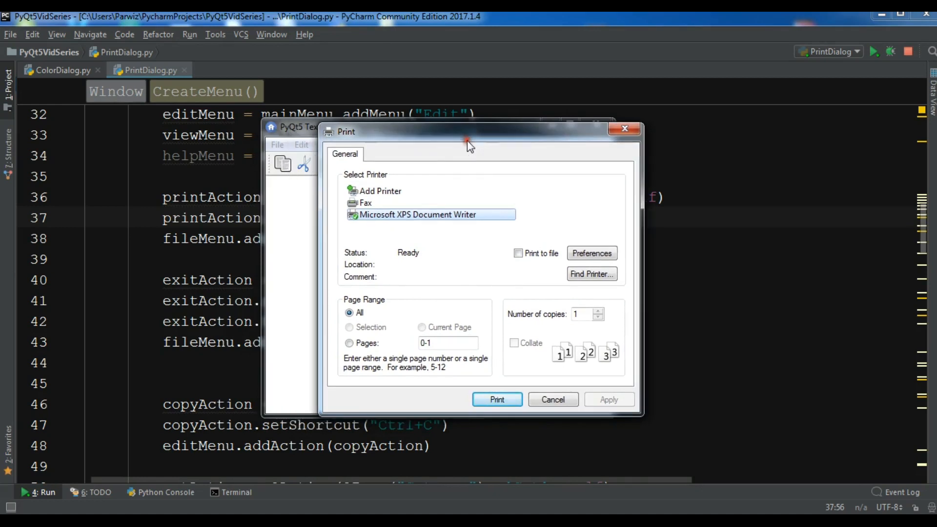
pyautogui.moveTo(451, 214)
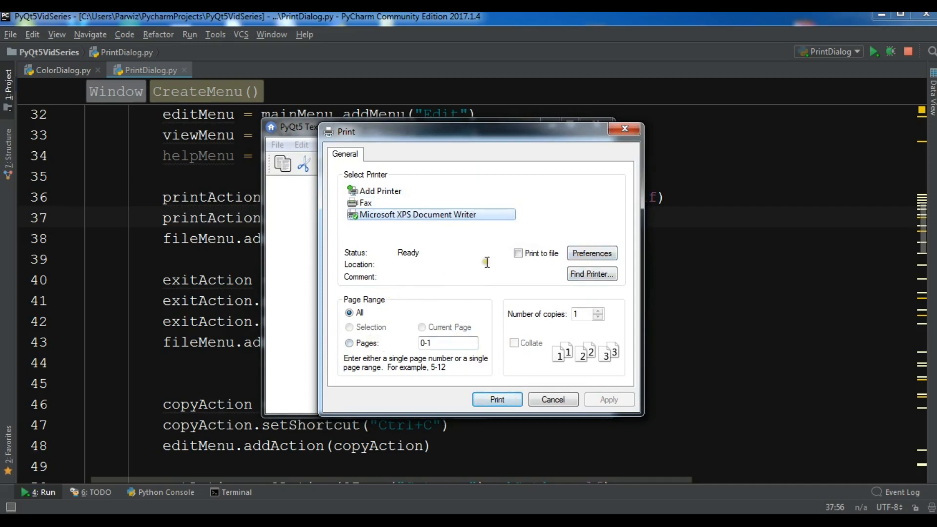
pyautogui.moveTo(557, 403)
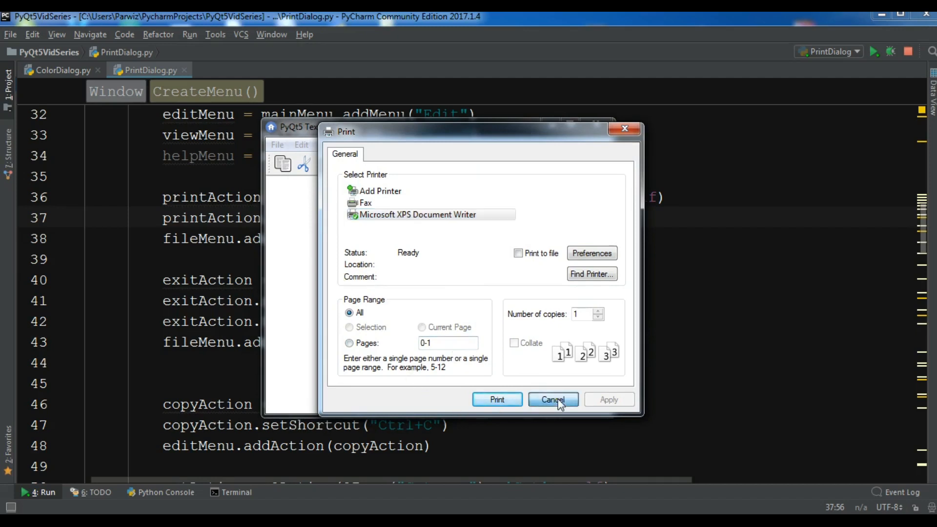
pyautogui.click(552, 399)
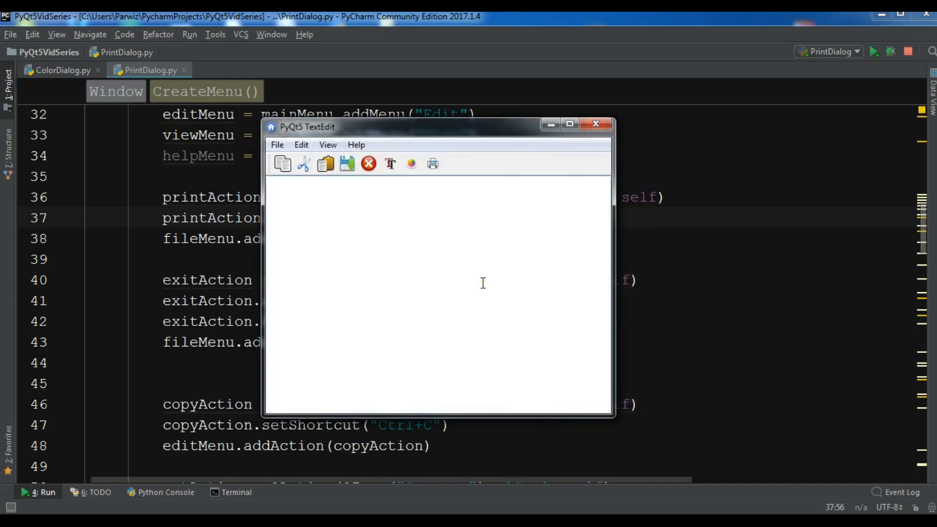